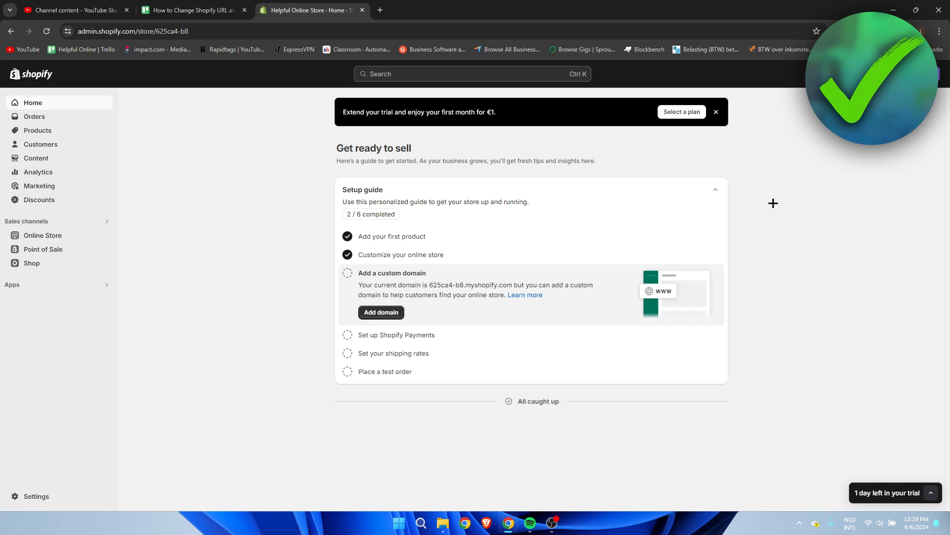
pyautogui.moveTo(805, 223)
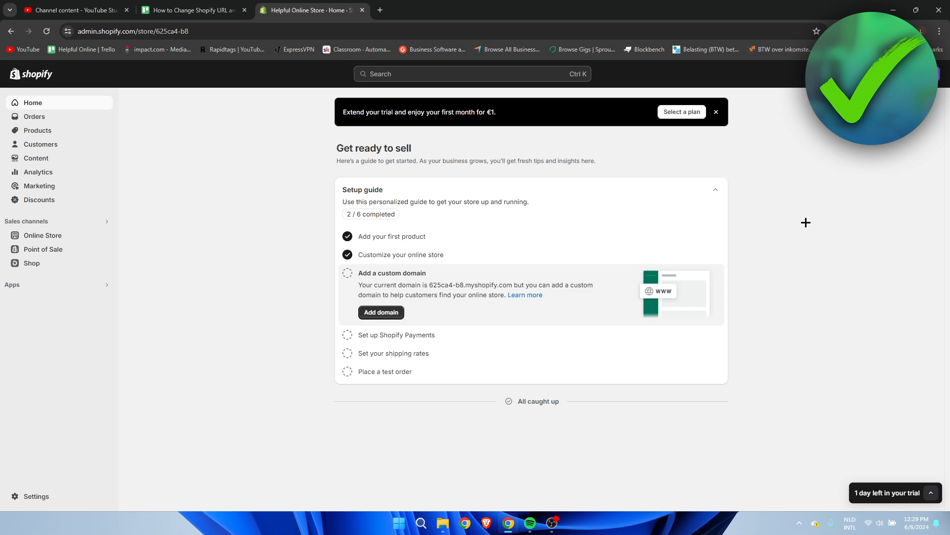
pyautogui.moveTo(361, 184)
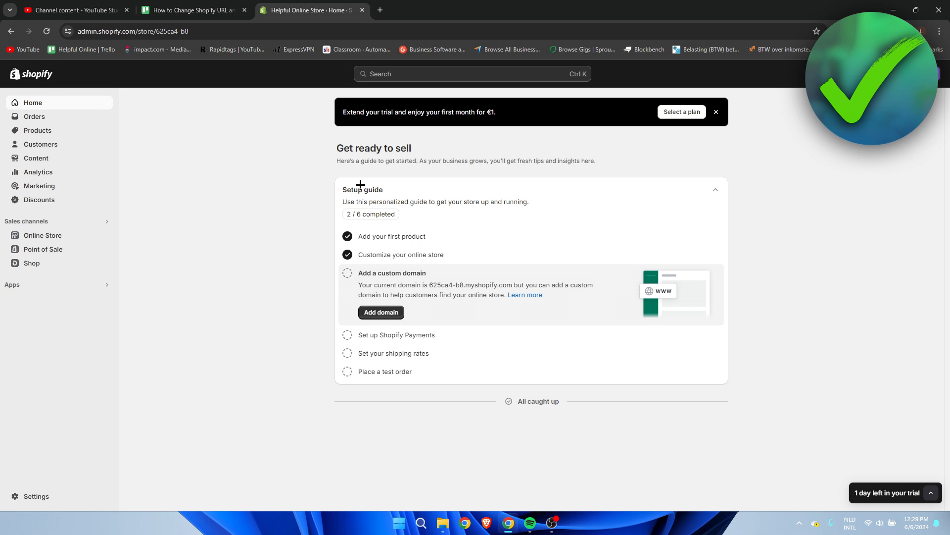
pyautogui.moveTo(73, 78)
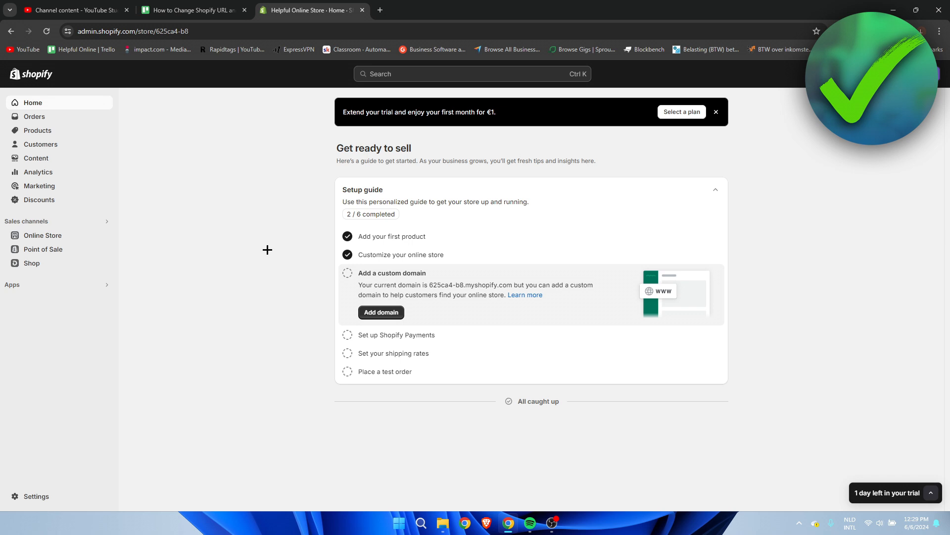
pyautogui.moveTo(263, 259)
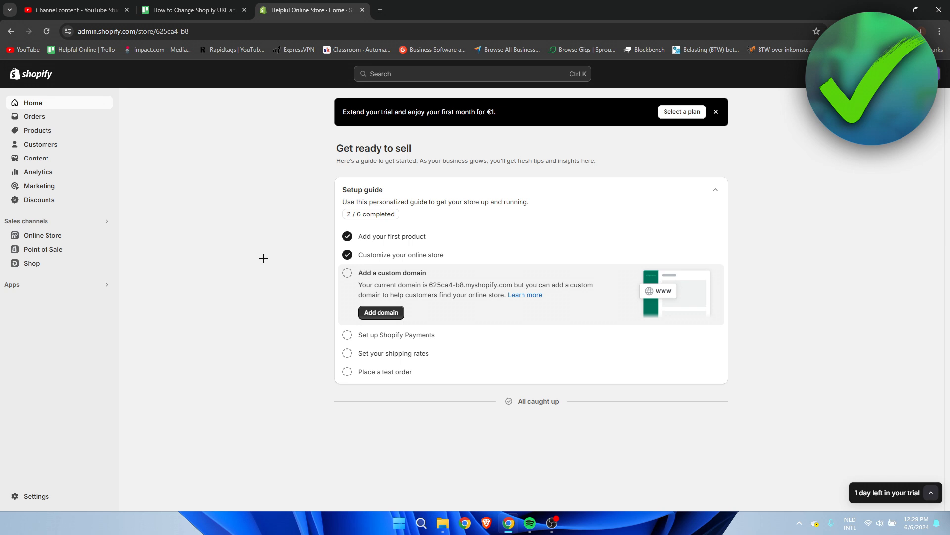
pyautogui.moveTo(259, 330)
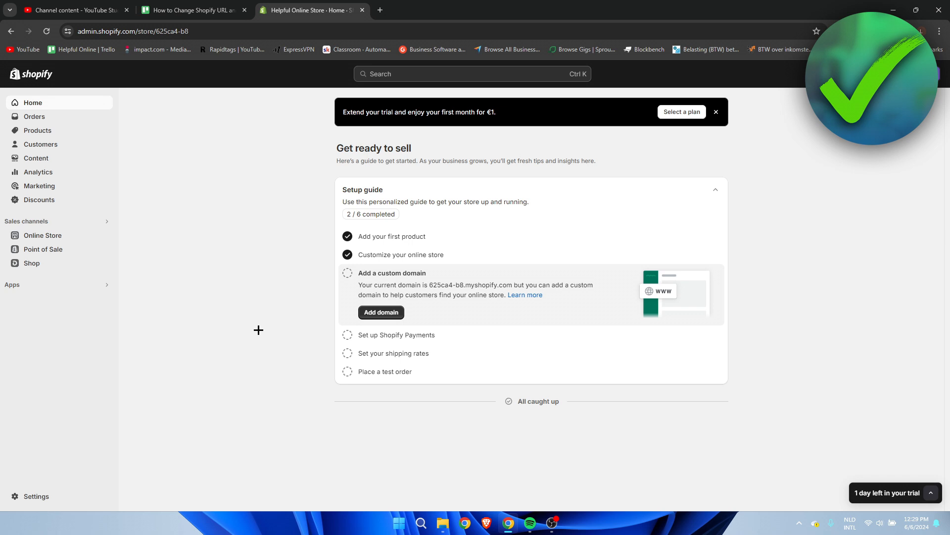
pyautogui.moveTo(35, 496)
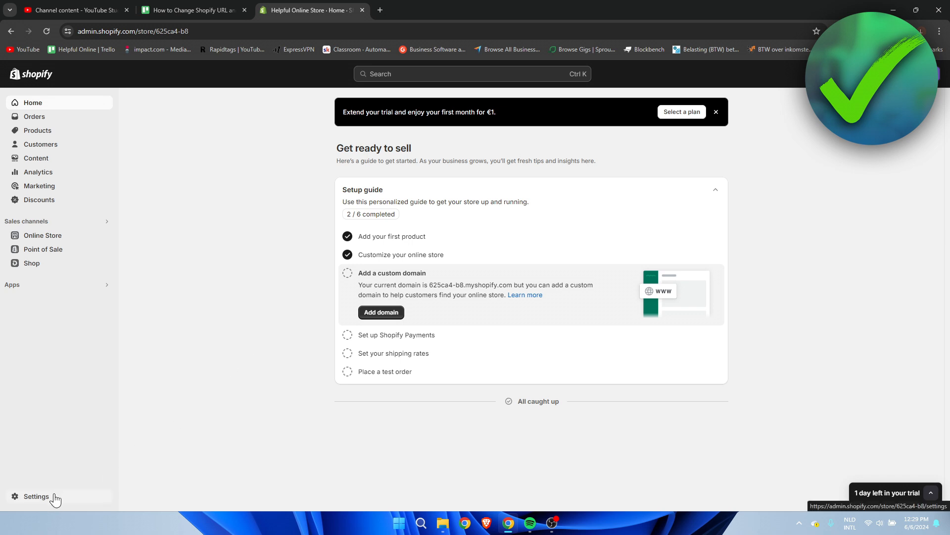
# Edit the store profile, removing 'Store' to rename the store 'Helpful Online', and save
pyautogui.click(36, 496)
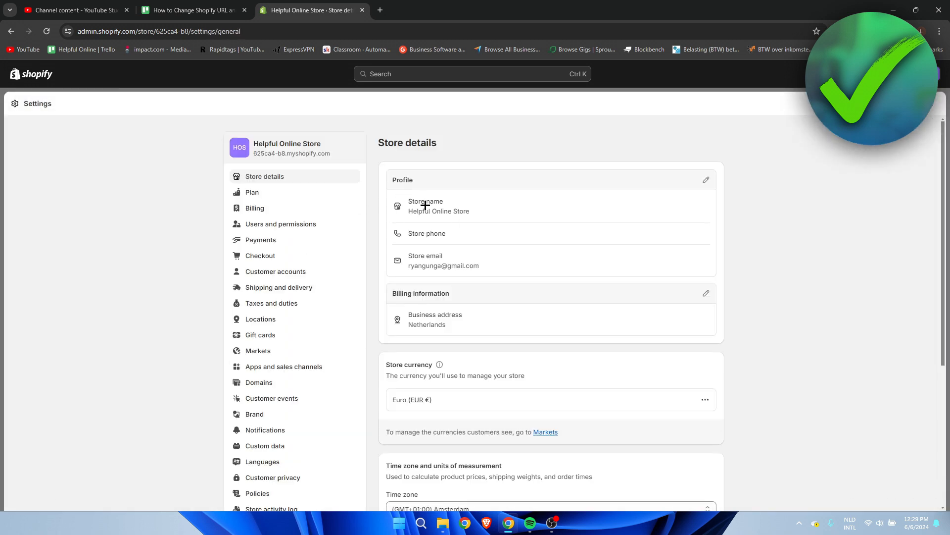
pyautogui.moveTo(479, 212)
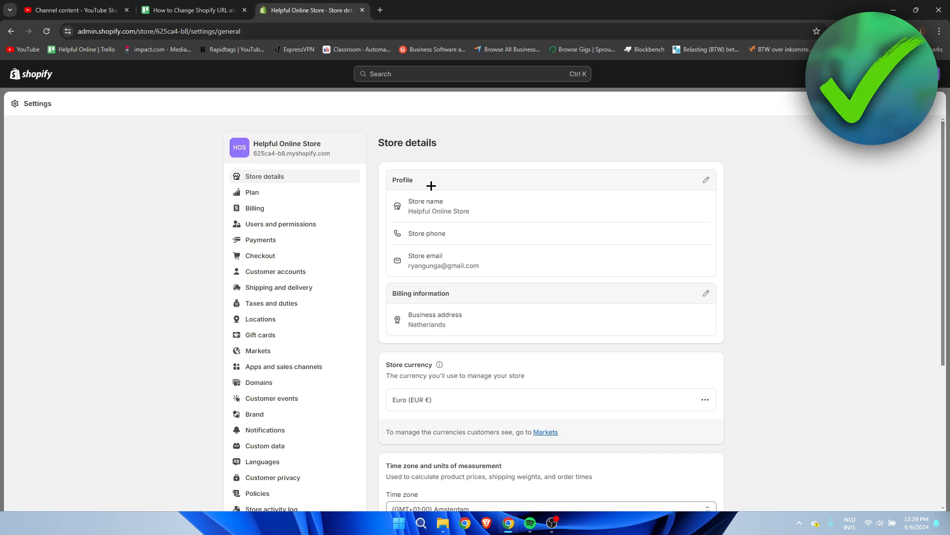
pyautogui.doubleClick(402, 180)
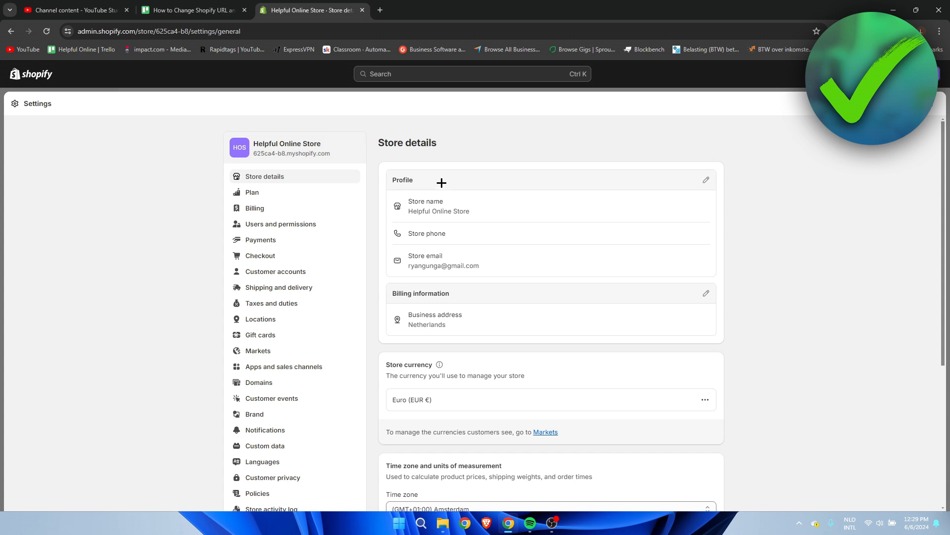
pyautogui.click(705, 180)
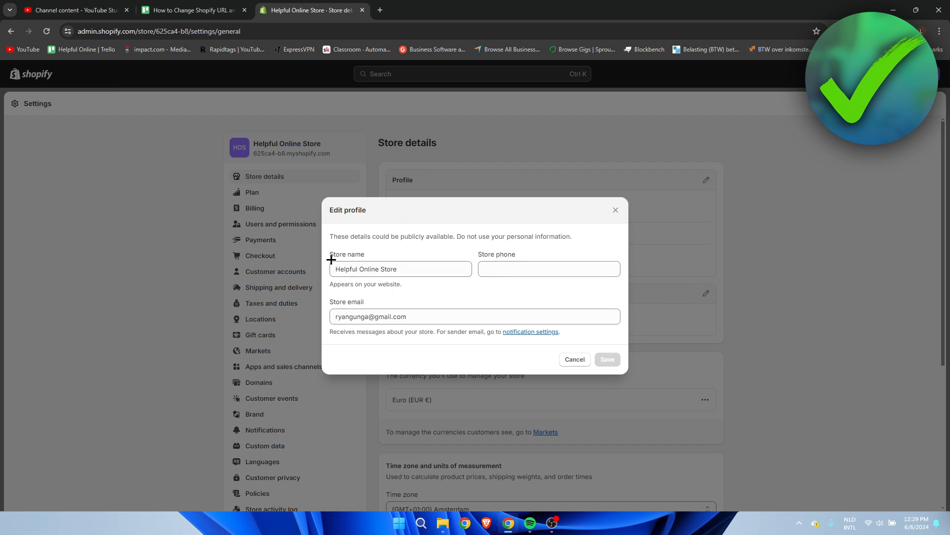
pyautogui.click(400, 269)
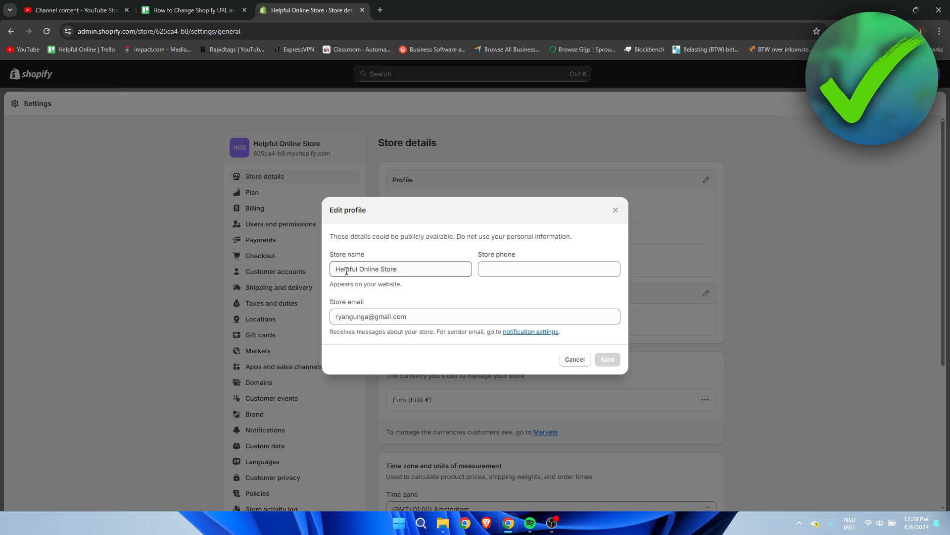
pyautogui.doubleClick(388, 268)
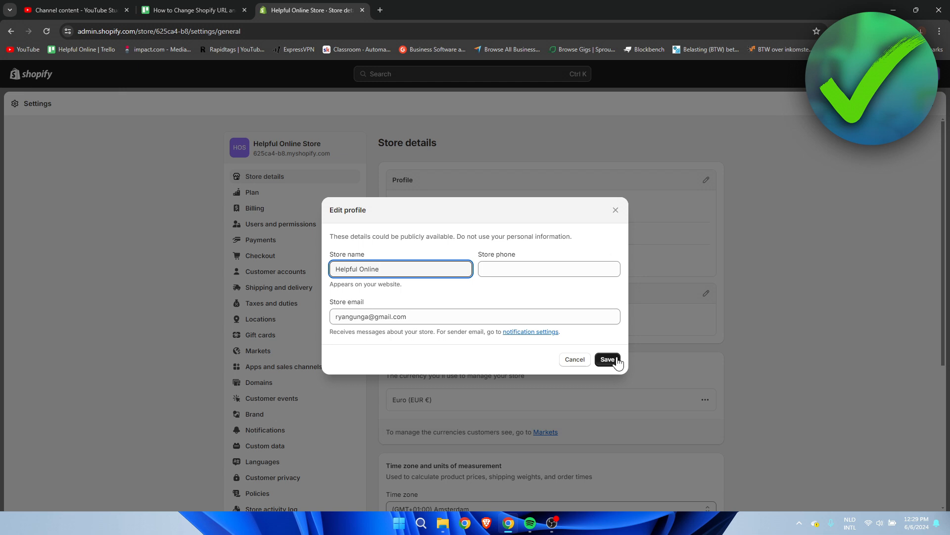
pyautogui.click(607, 359)
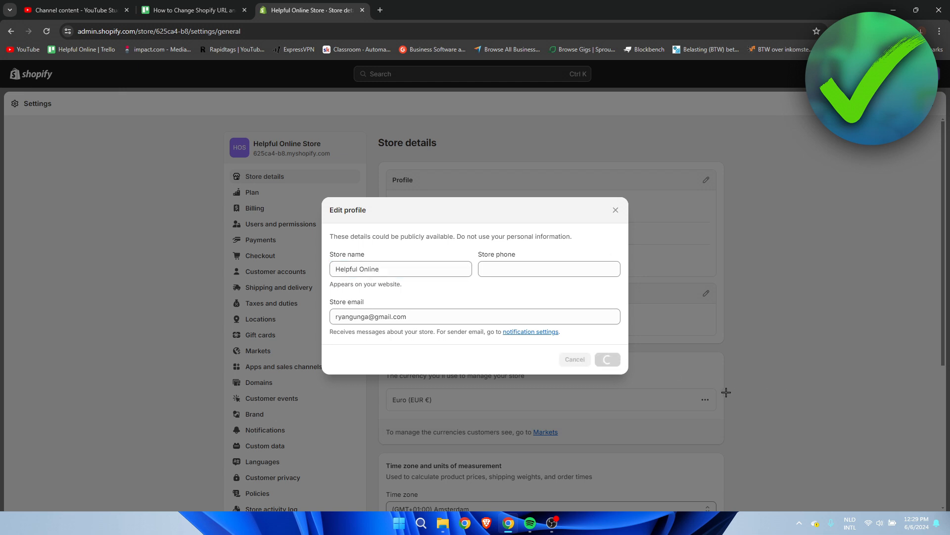
pyautogui.click(607, 358)
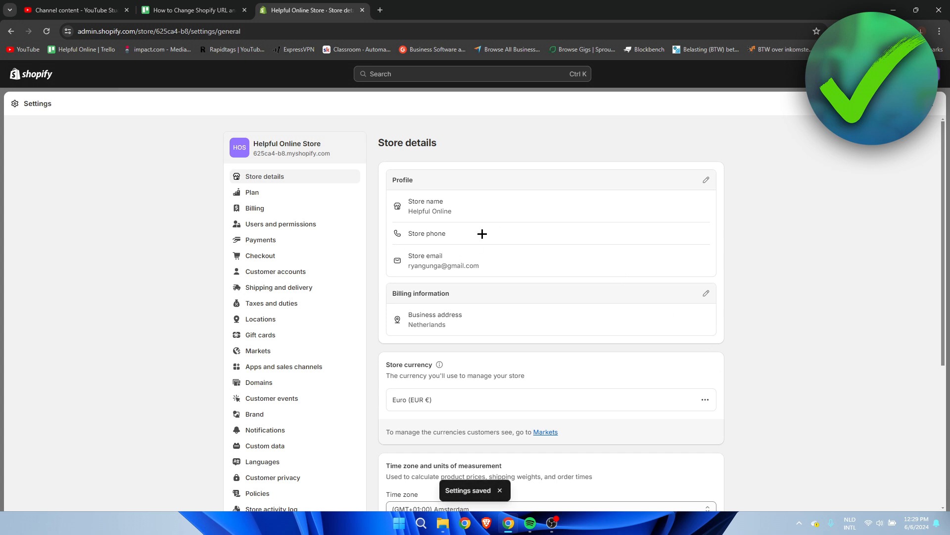
# Leave Settings and view the live Helpful Online storefront in a new tab
pyautogui.doubleClick(429, 211)
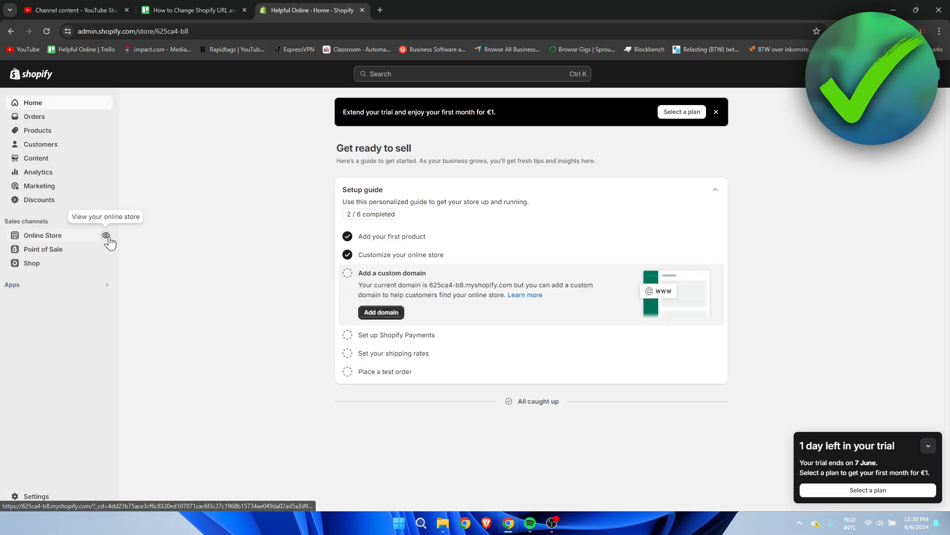
pyautogui.click(105, 236)
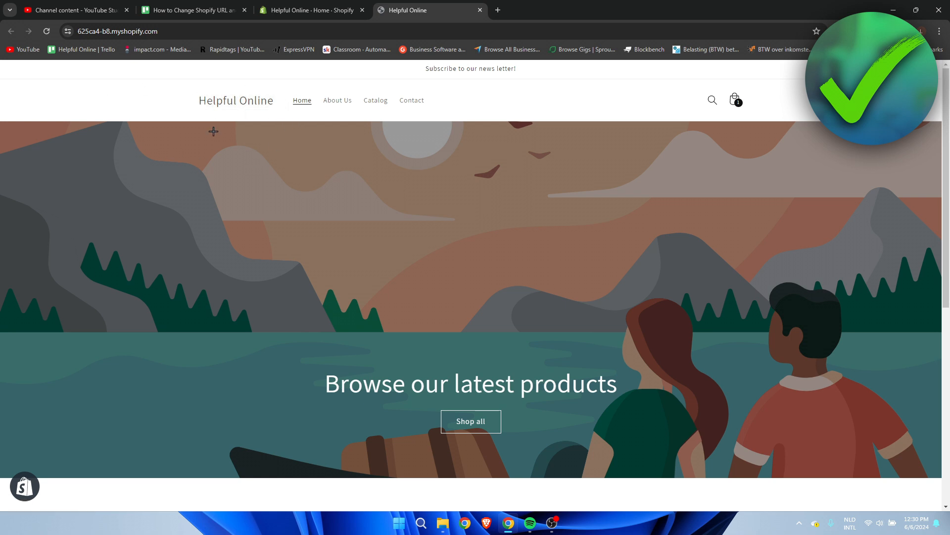
pyautogui.moveTo(206, 111)
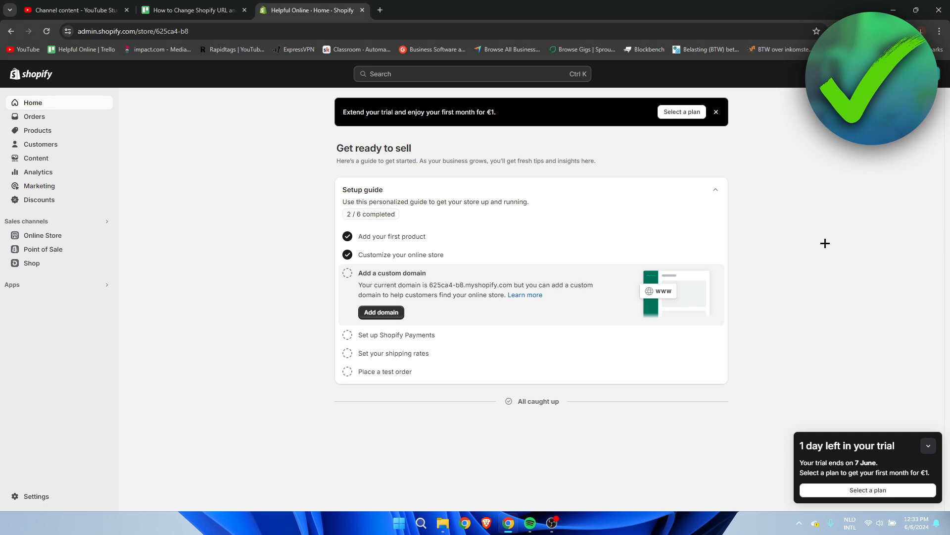
pyautogui.moveTo(99, 343)
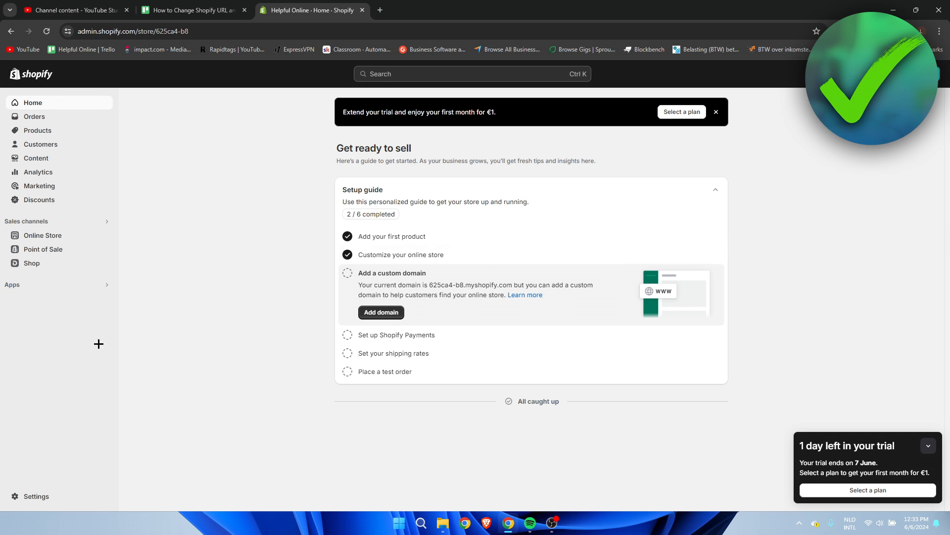
pyautogui.moveTo(168, 453)
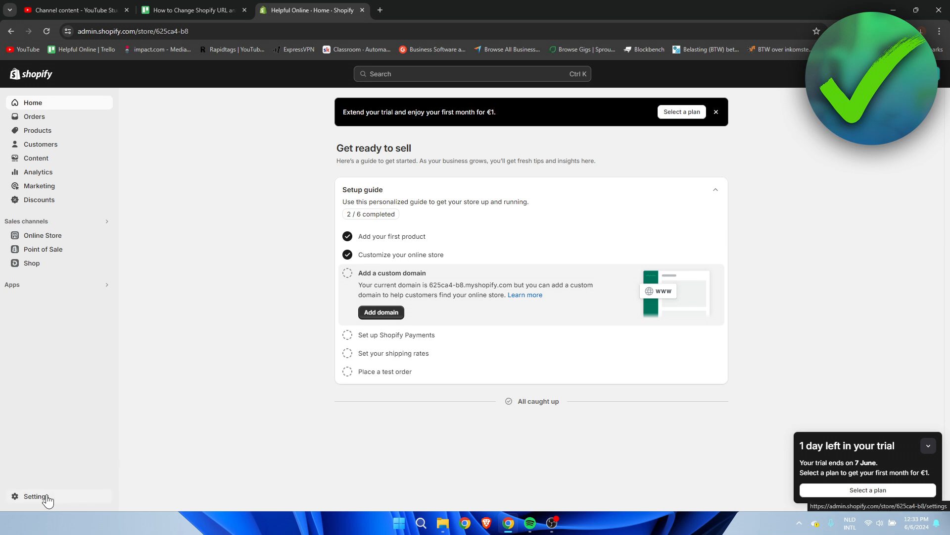
# Open Settings > Domains, showing 625ca4-b8.myshopify.com as the primary domain
pyautogui.click(35, 496)
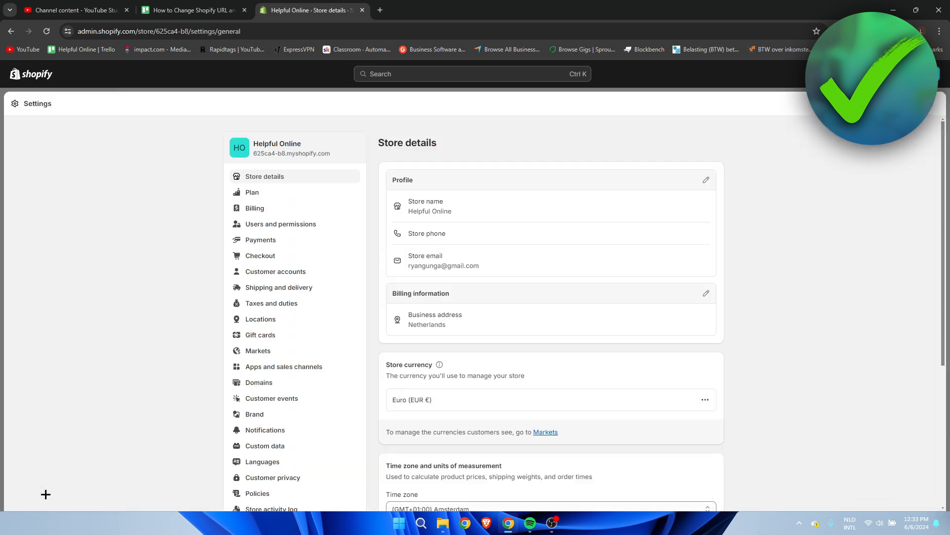
pyautogui.moveTo(275, 414)
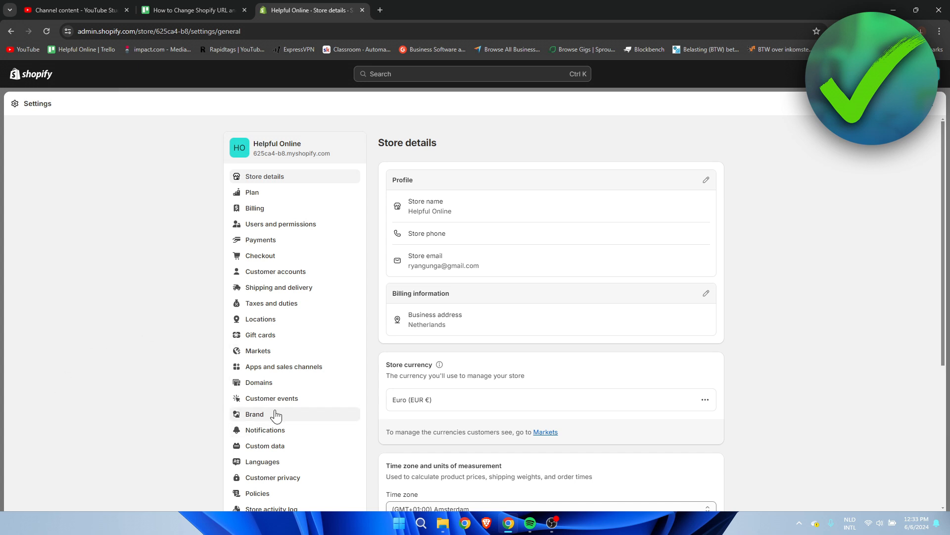
pyautogui.moveTo(259, 382)
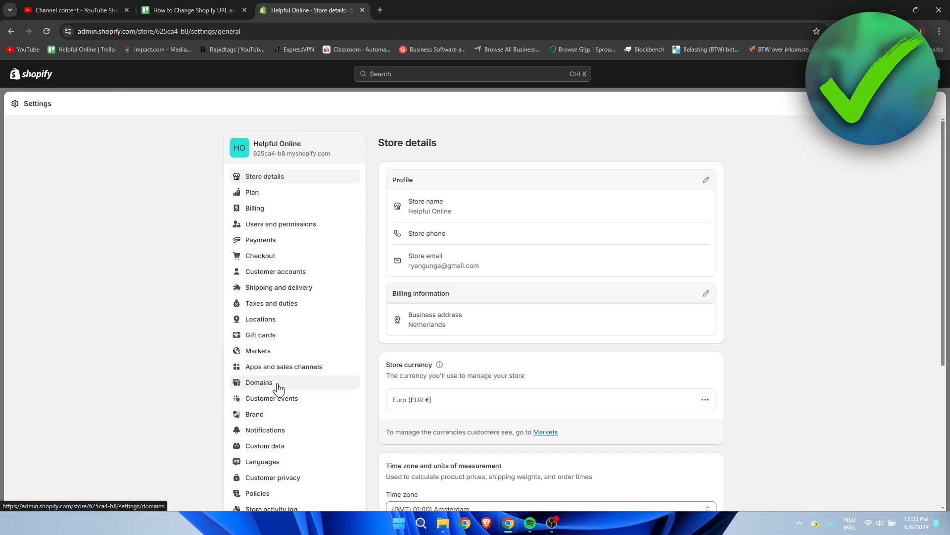
pyautogui.click(259, 382)
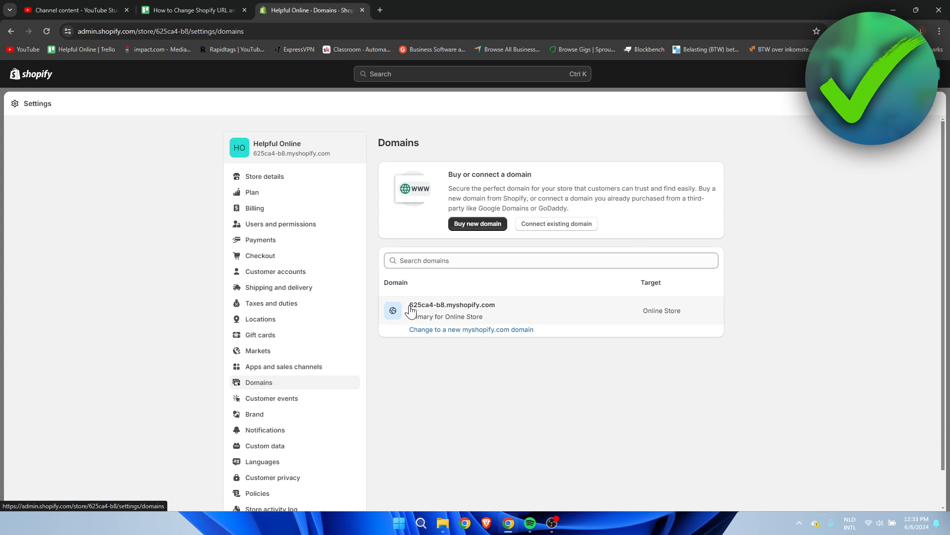
pyautogui.moveTo(429, 314)
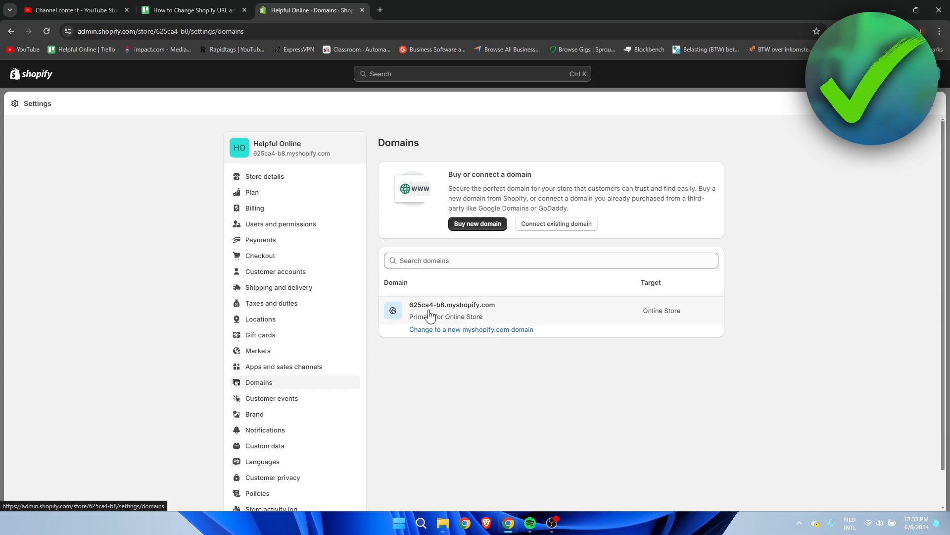
pyautogui.moveTo(443, 316)
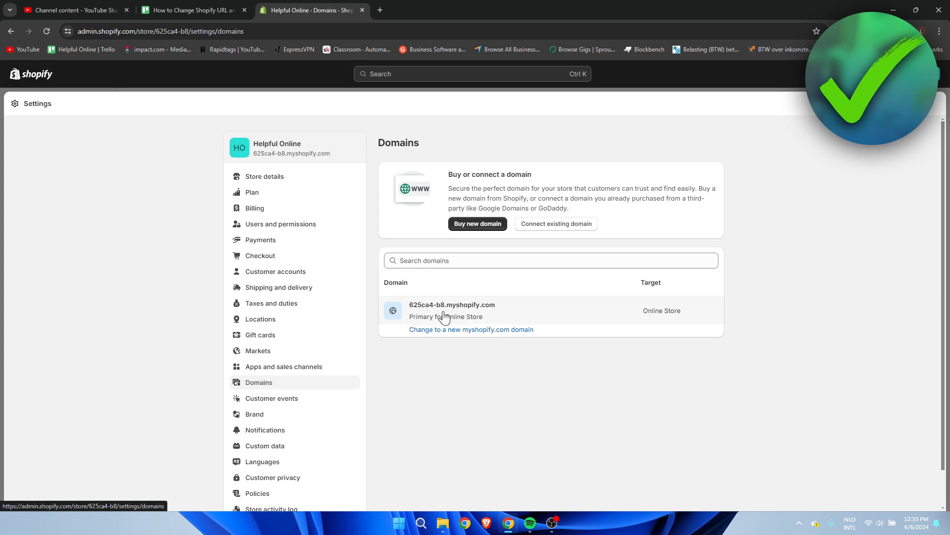
pyautogui.moveTo(448, 333)
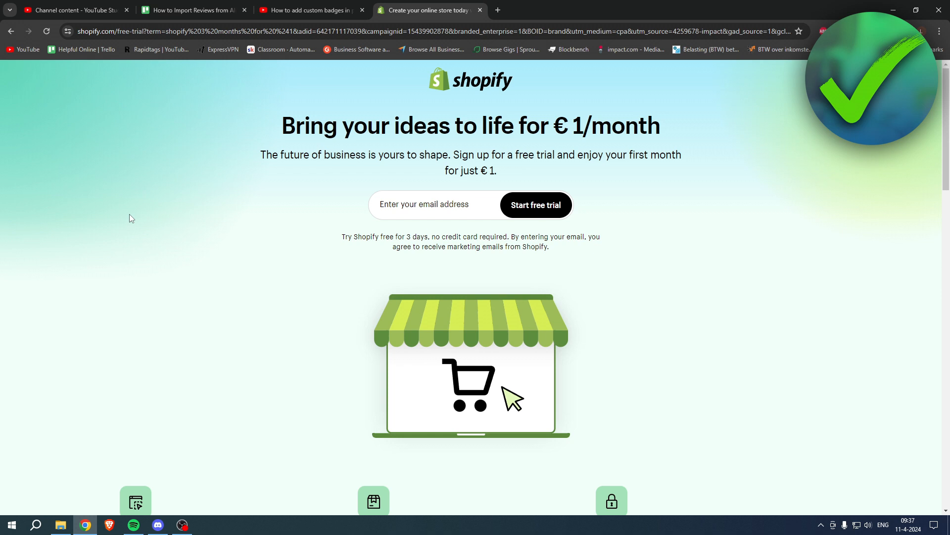
pyautogui.moveTo(186, 198)
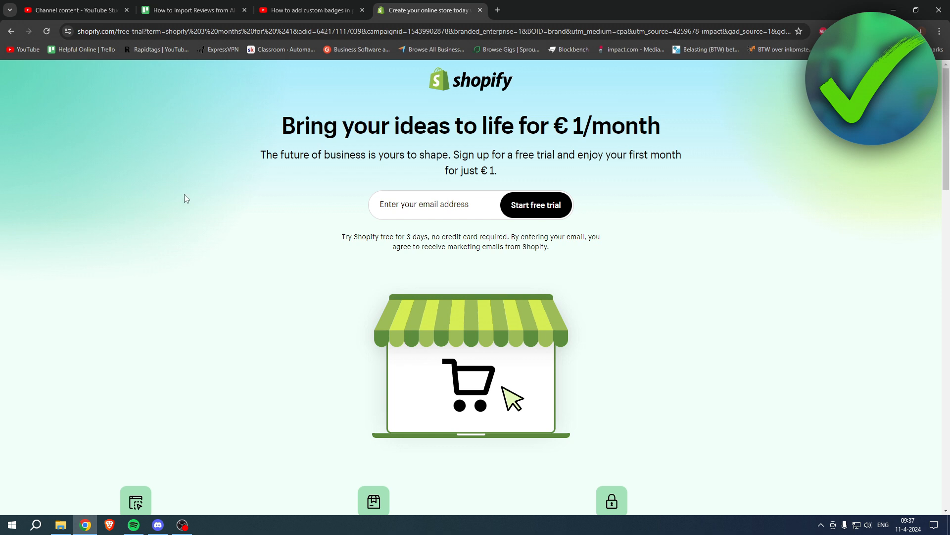
# Highlight and then deselect the €1 first-month free trial sentence on shopify.com
pyautogui.moveTo(281, 125); pyautogui.dragTo(554, 125)
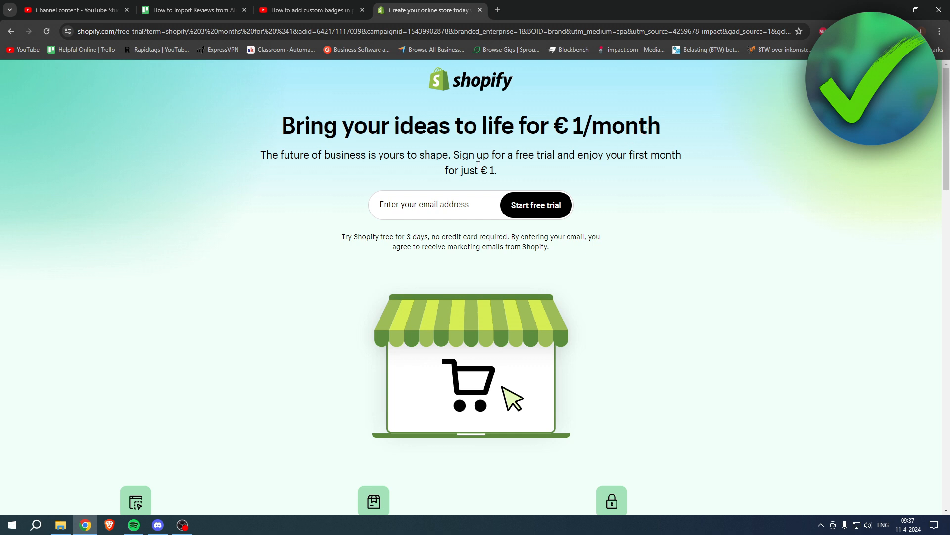
pyautogui.moveTo(460, 155); pyautogui.dragTo(591, 155)
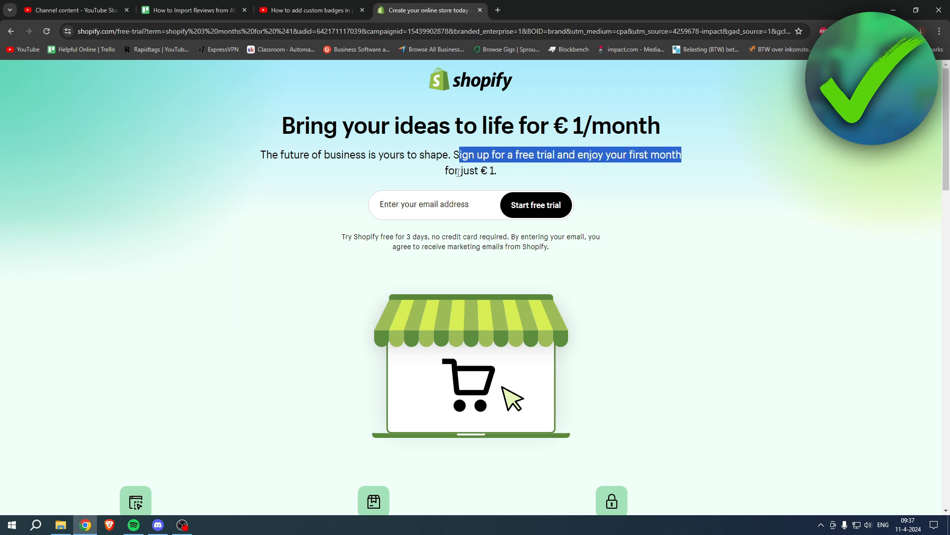
pyautogui.click(505, 173)
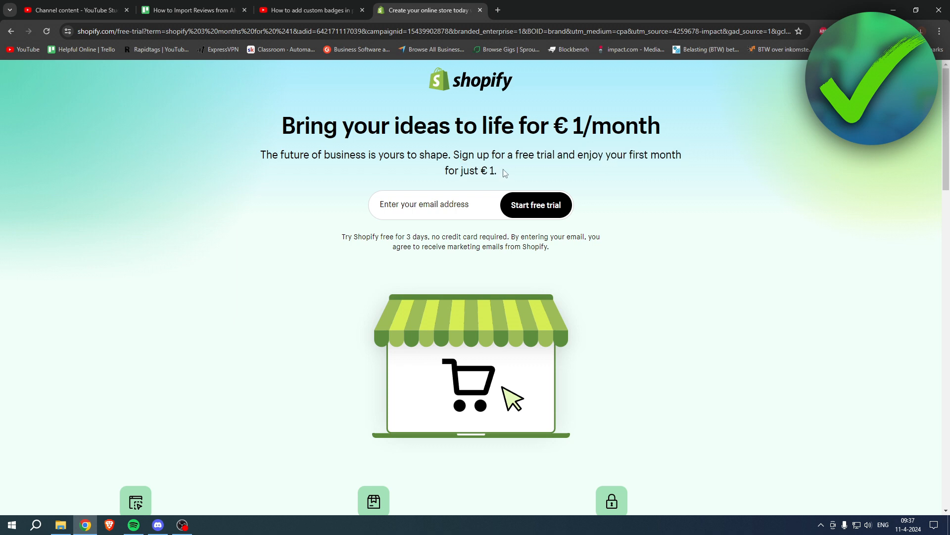
pyautogui.moveTo(551, 175)
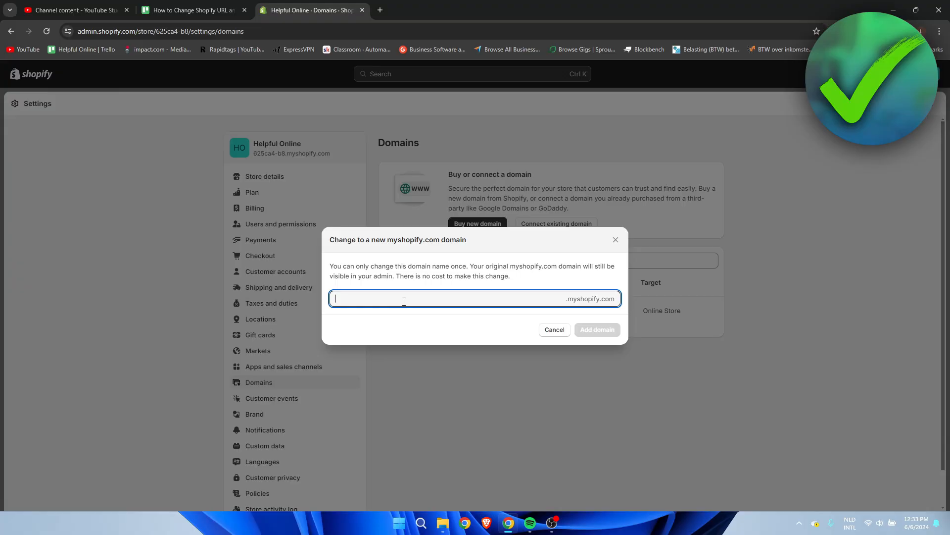
# Enter Helpfulonline1 as the new myshopify.com domain, shown available as helpfulonline1.myshopify.com
pyautogui.write('Helpfulonline1')
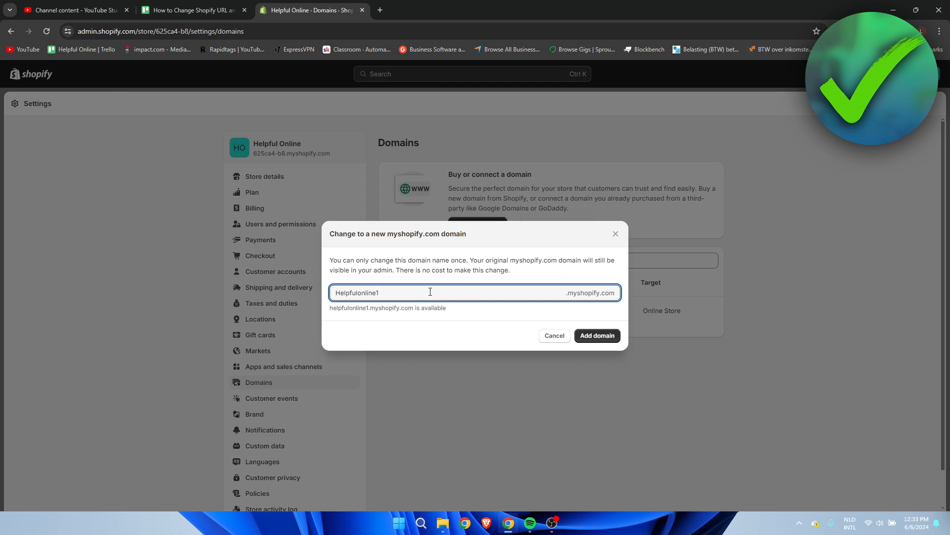
pyautogui.moveTo(404, 308)
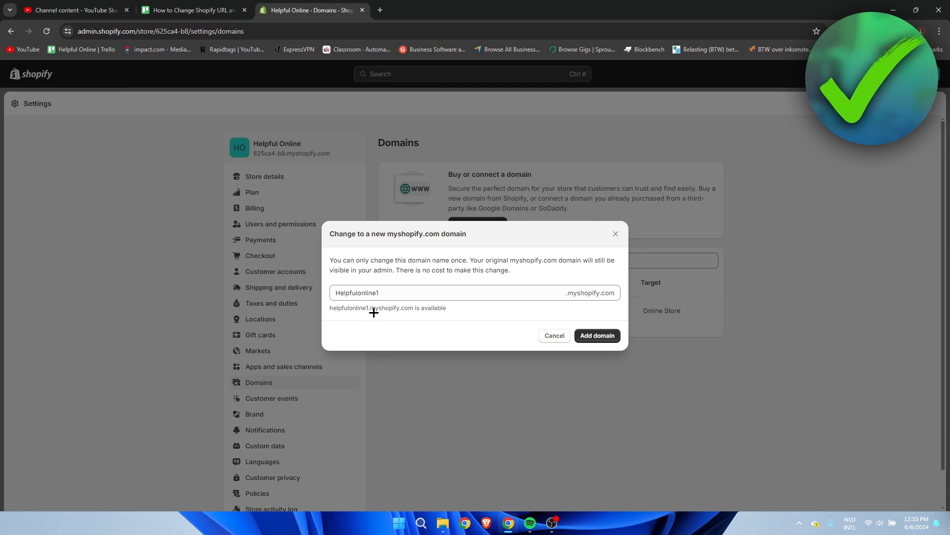
pyautogui.click(553, 336)
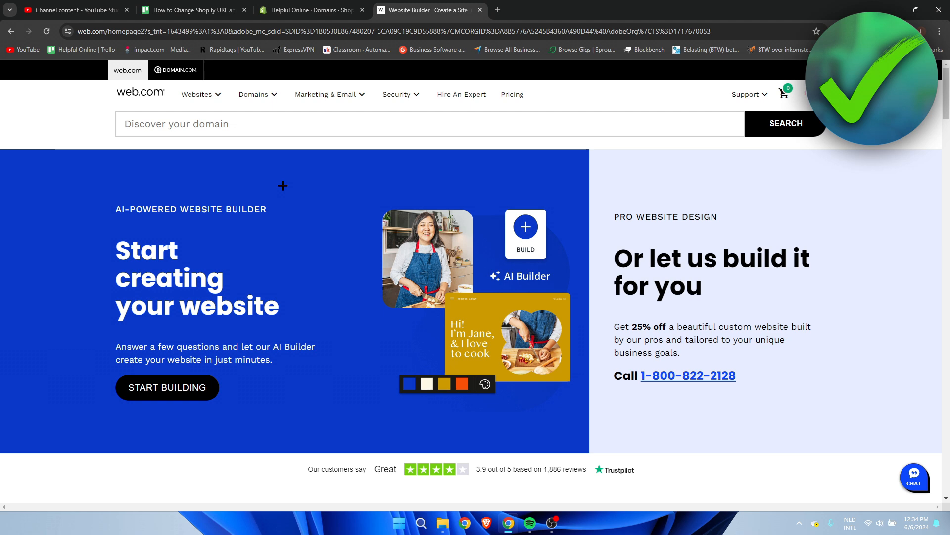
pyautogui.moveTo(287, 191)
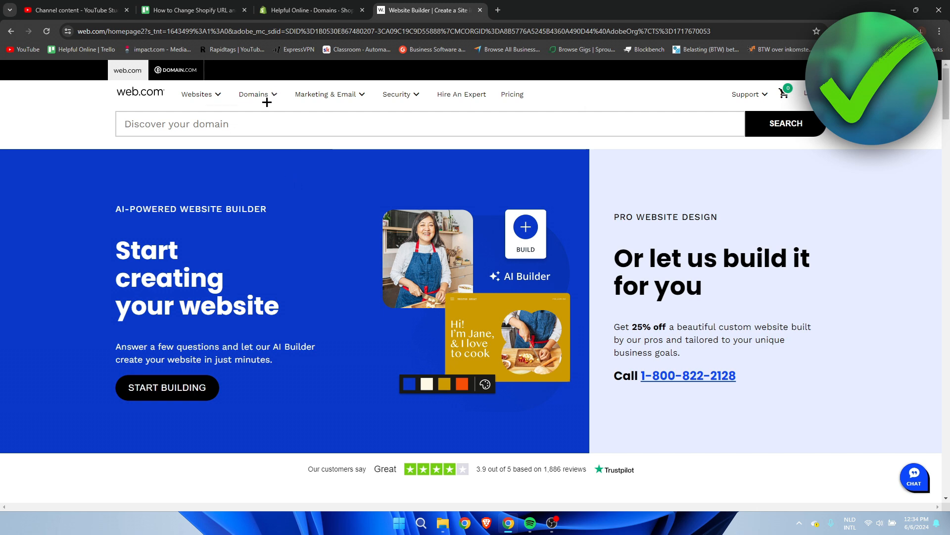
# Search web.com's Domain Name Search for helpfulonline, finding helpfulonline.com premium at $3,088.00
pyautogui.click(254, 94)
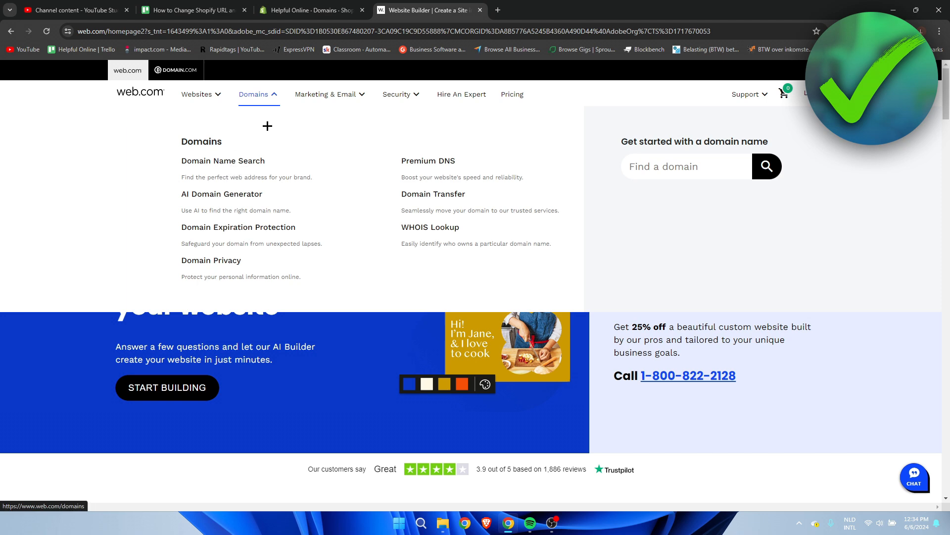
pyautogui.click(222, 160)
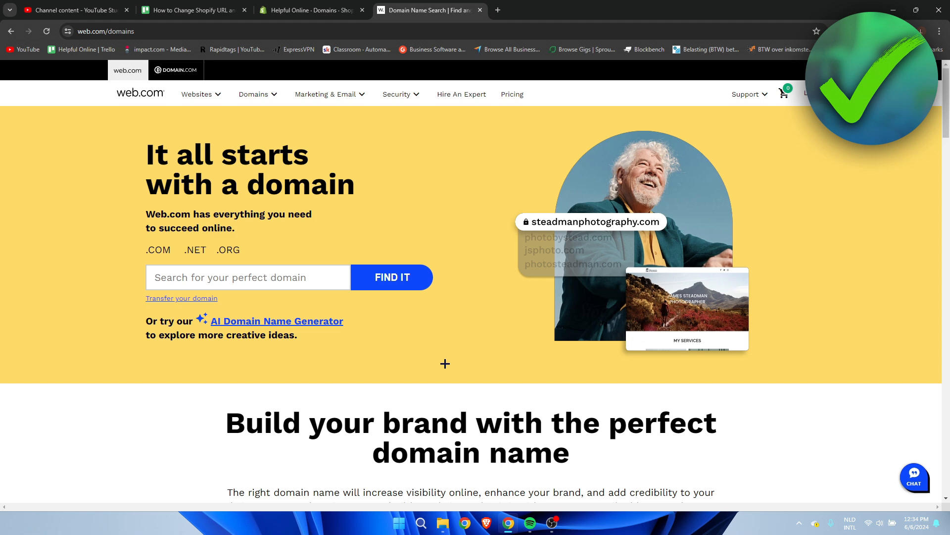
pyautogui.click(247, 277)
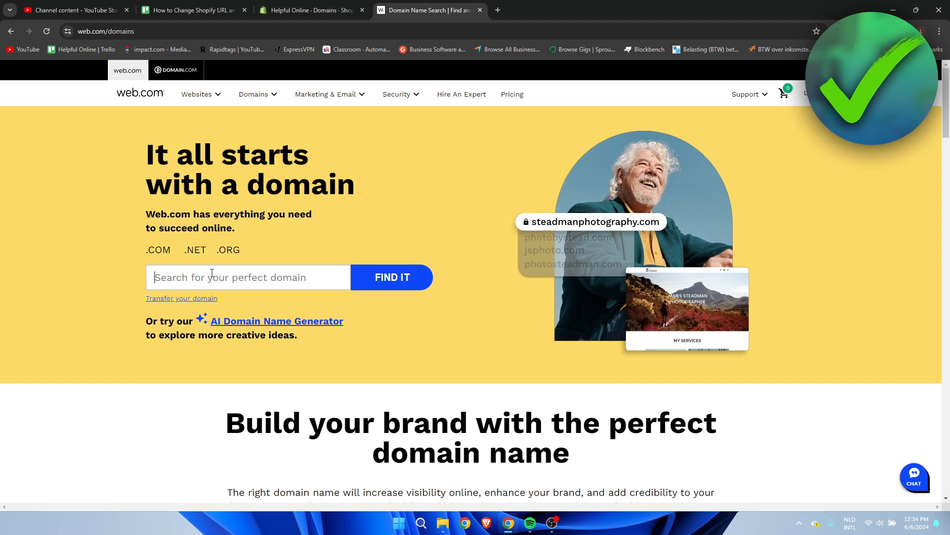
pyautogui.click(311, 10)
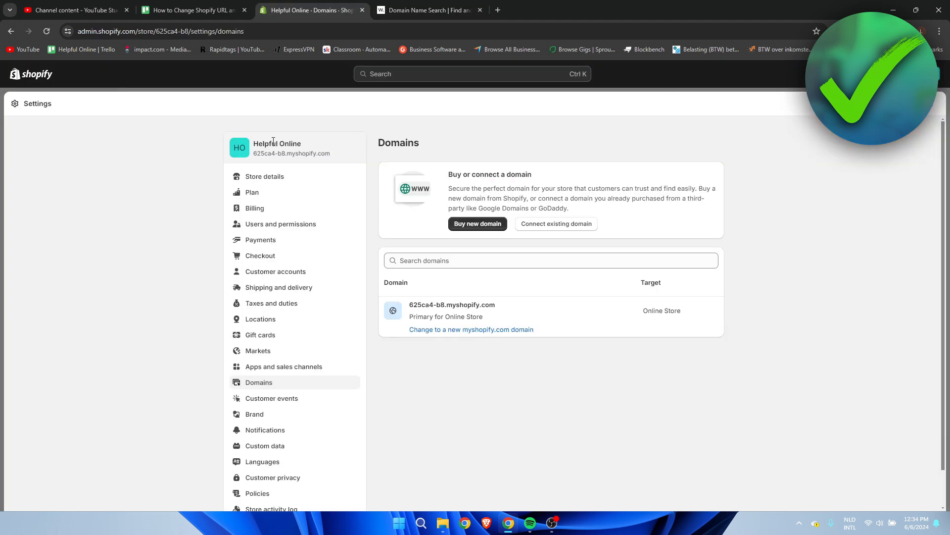
pyautogui.click(426, 10)
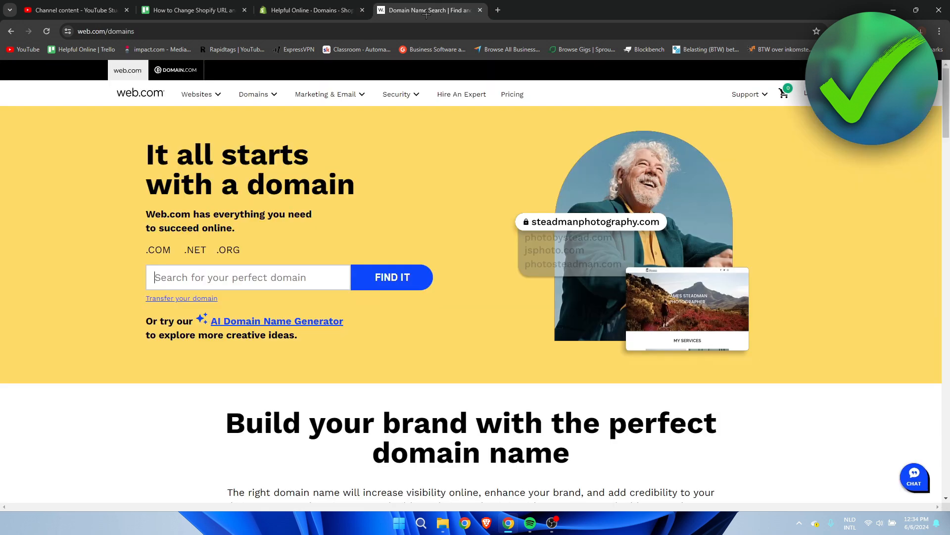
pyautogui.write('helpfulonlin')
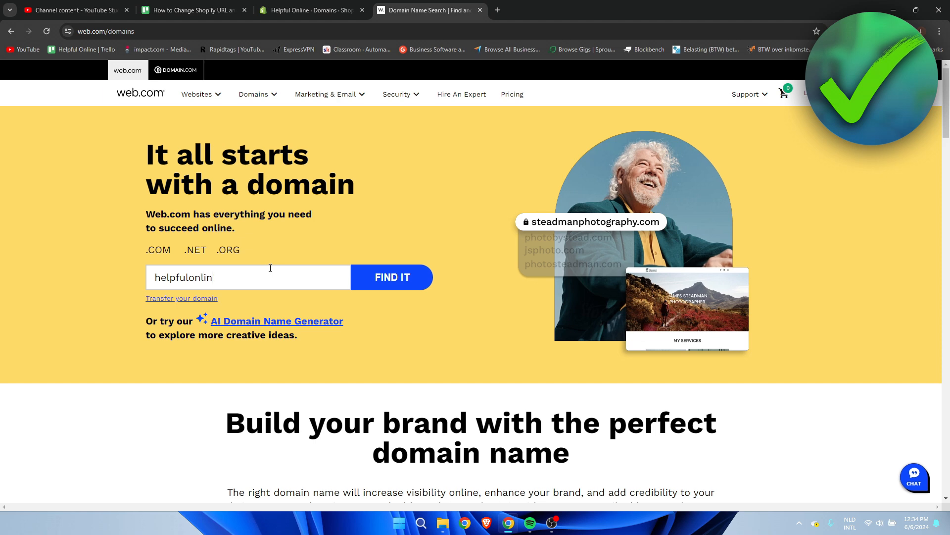
pyautogui.click(392, 277)
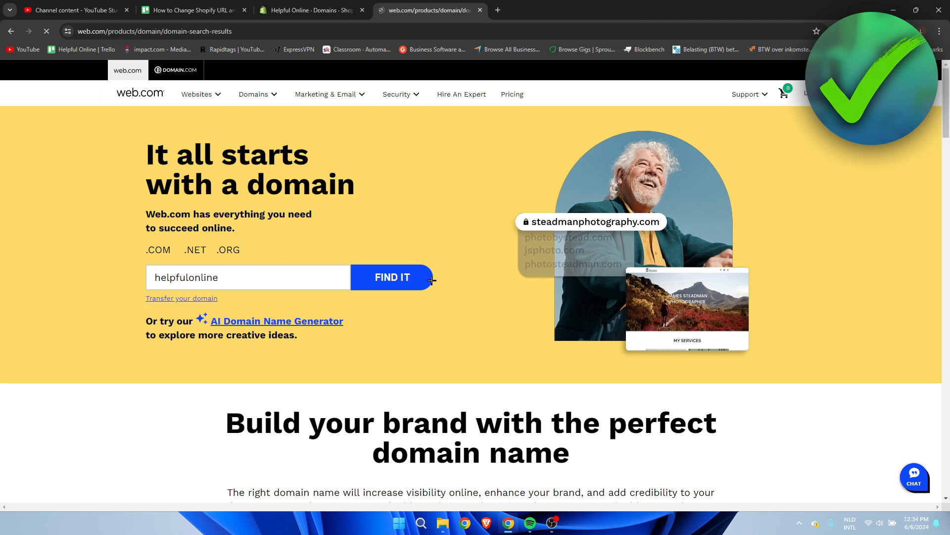
pyautogui.click(392, 277)
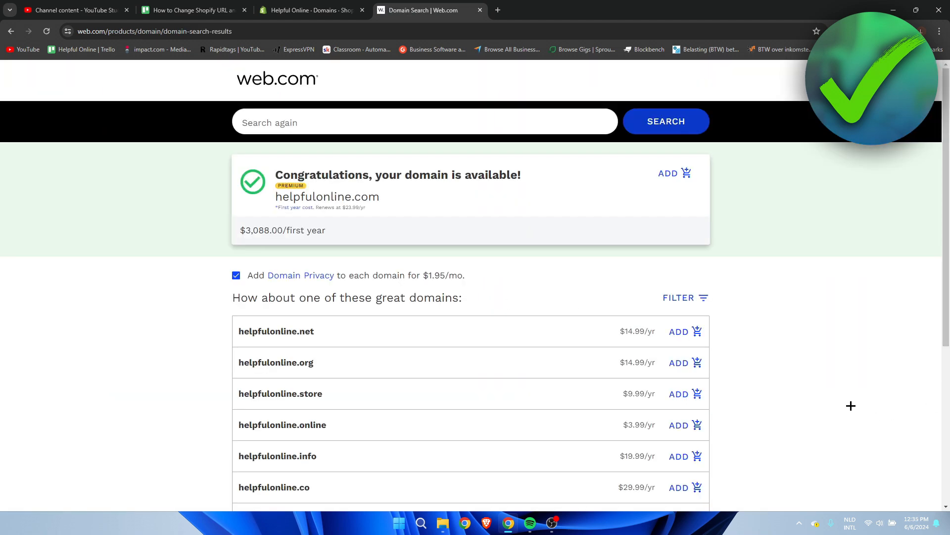
pyautogui.scroll(-3)
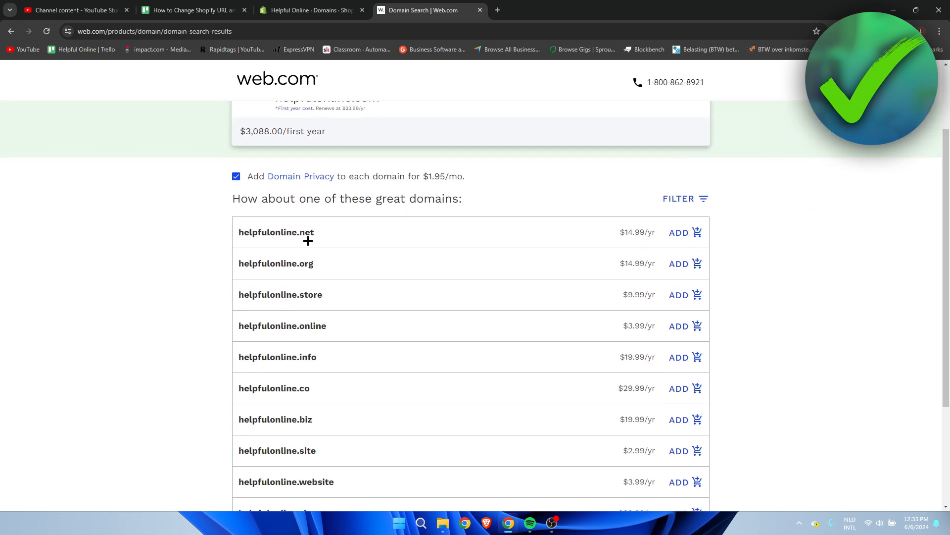
pyautogui.moveTo(391, 298)
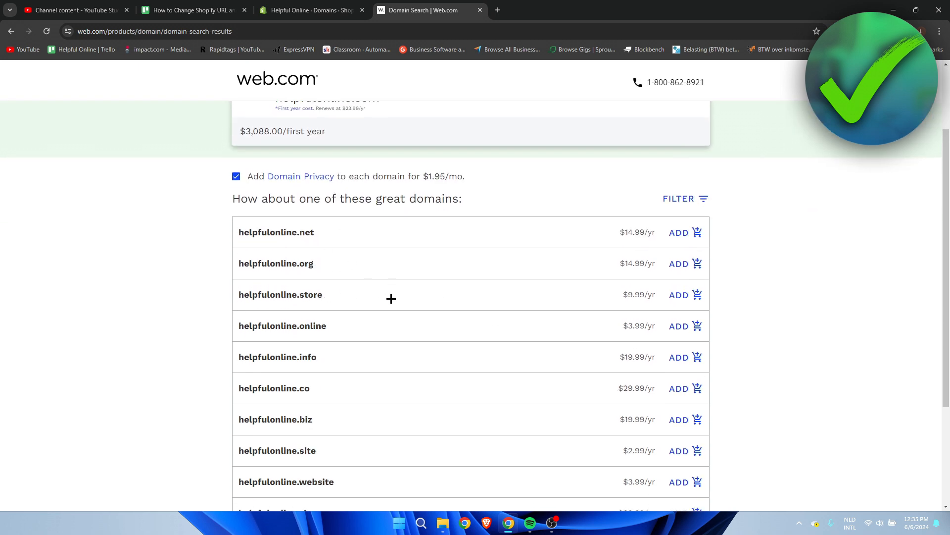
pyautogui.scroll(-3)
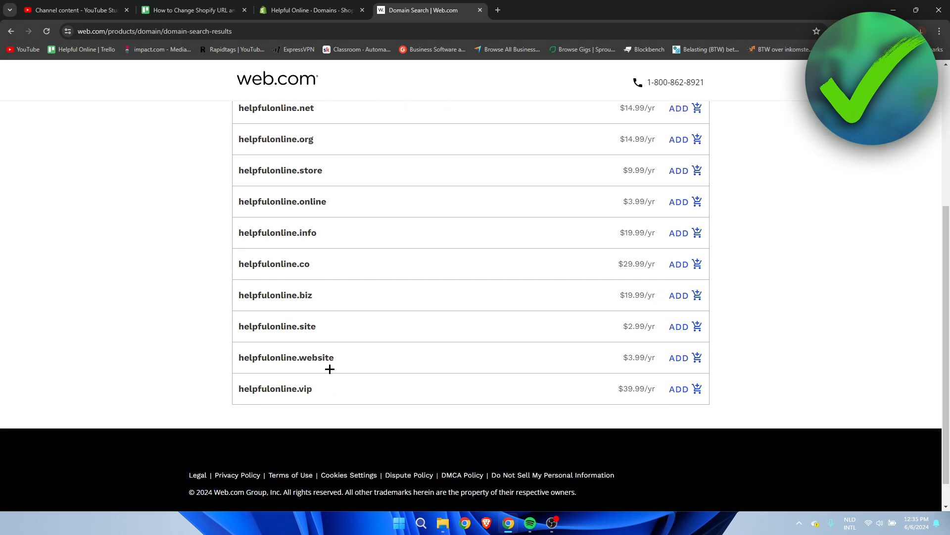
pyautogui.scroll(-3)
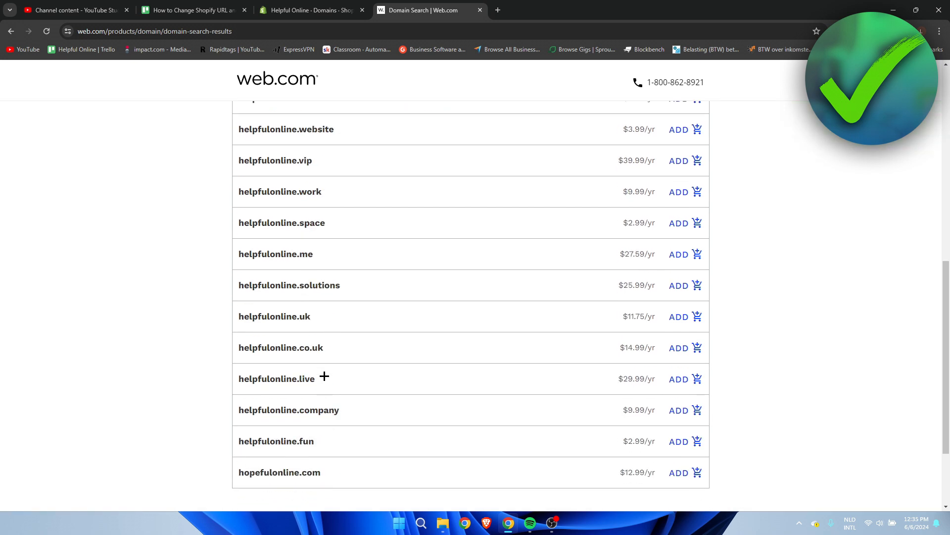
pyautogui.scroll(-3)
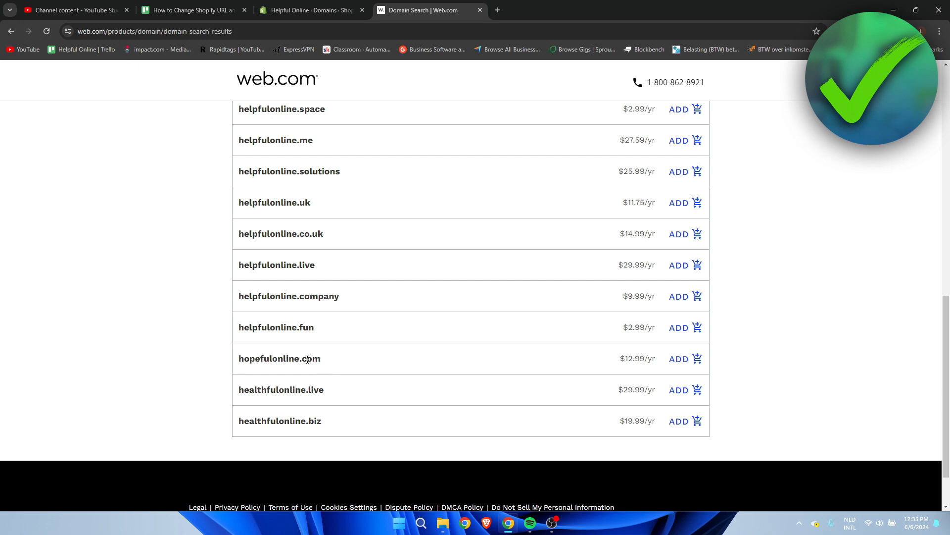
pyautogui.scroll(3)
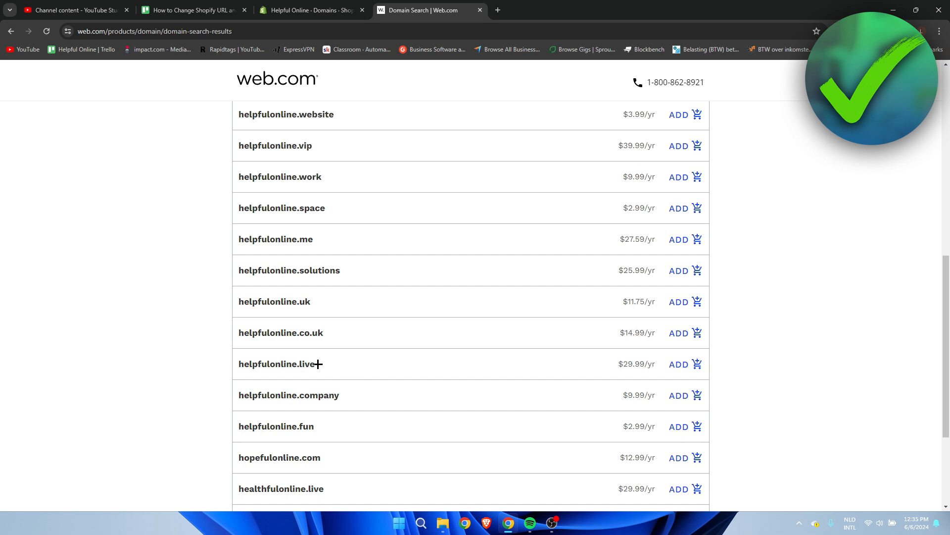
pyautogui.scroll(3)
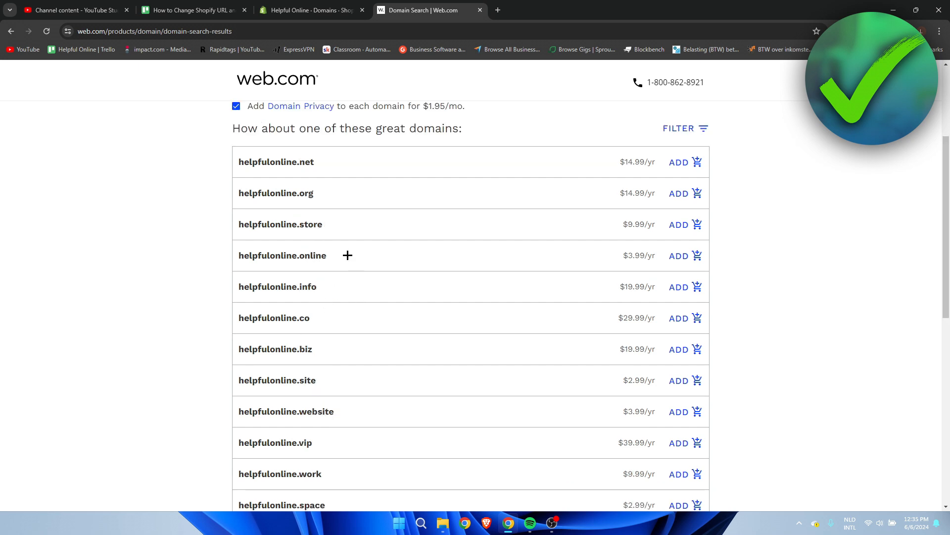
pyautogui.doubleClick(310, 224)
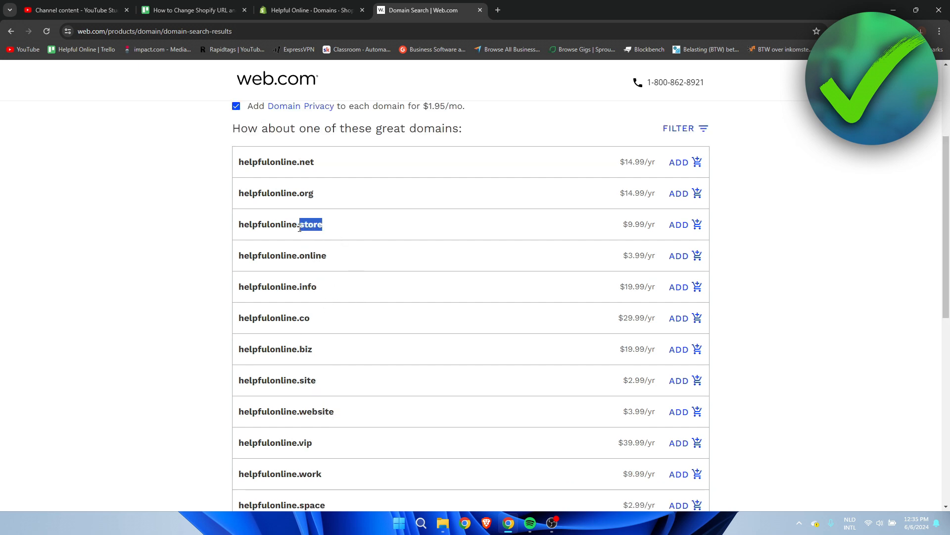
pyautogui.scroll(-3)
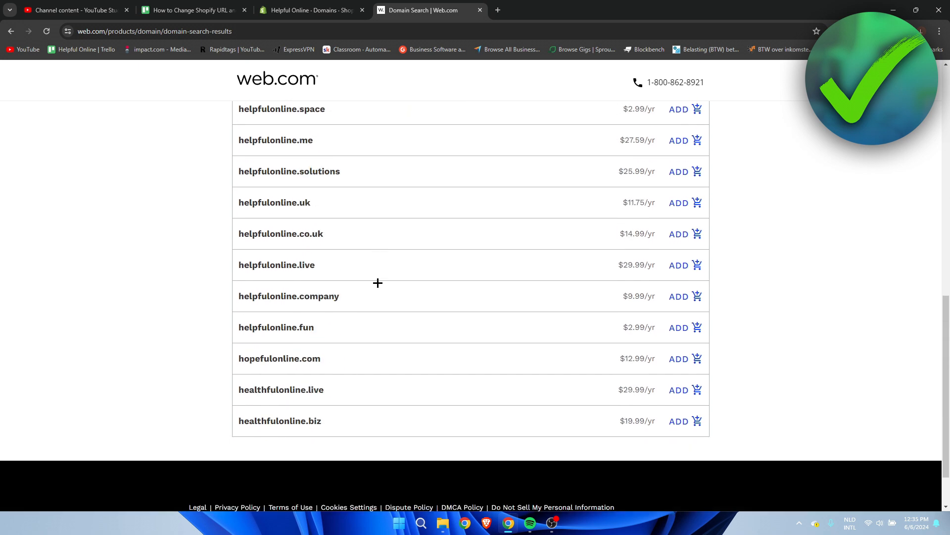
pyautogui.doubleClick(309, 358)
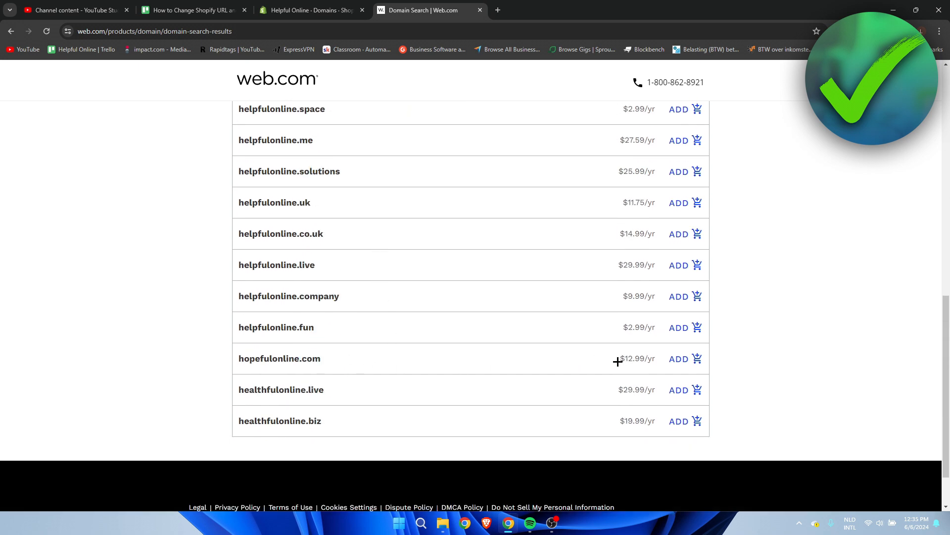
pyautogui.moveTo(759, 367)
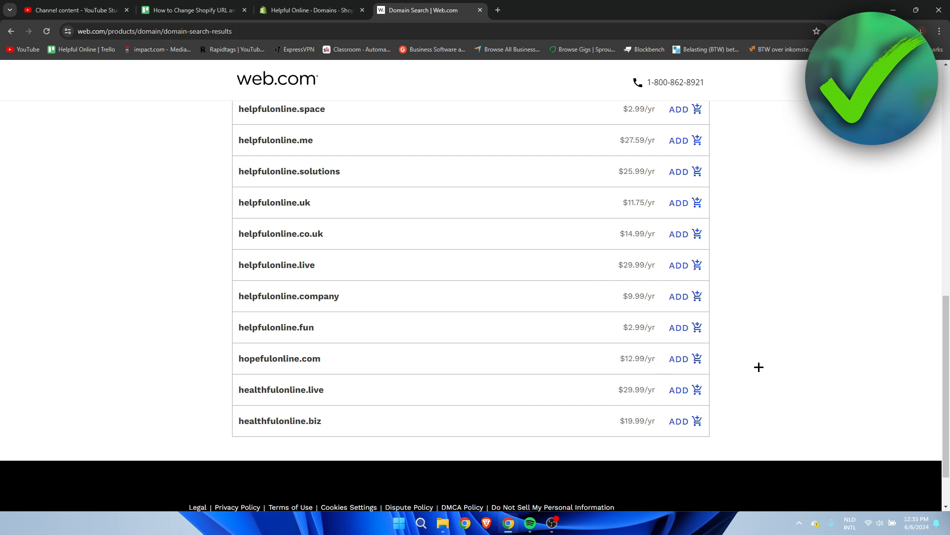
pyautogui.moveTo(635, 362)
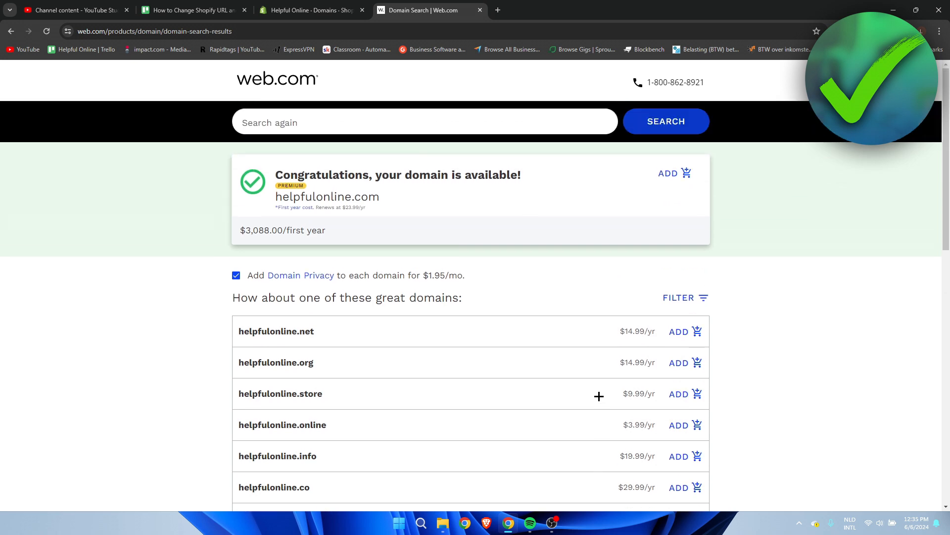
pyautogui.scroll(-3)
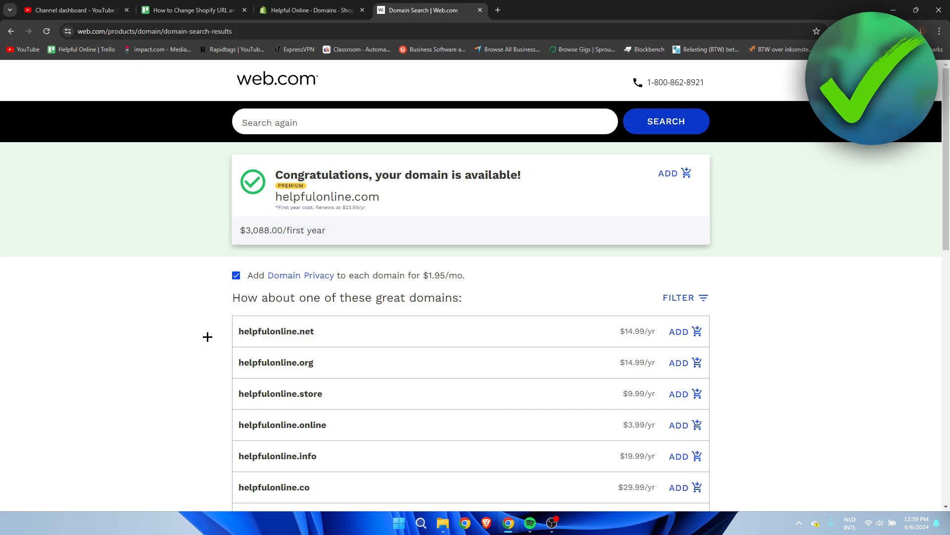
# Open Connect existing domain in Shopify admin, then go back to the Domains list
pyautogui.click(311, 10)
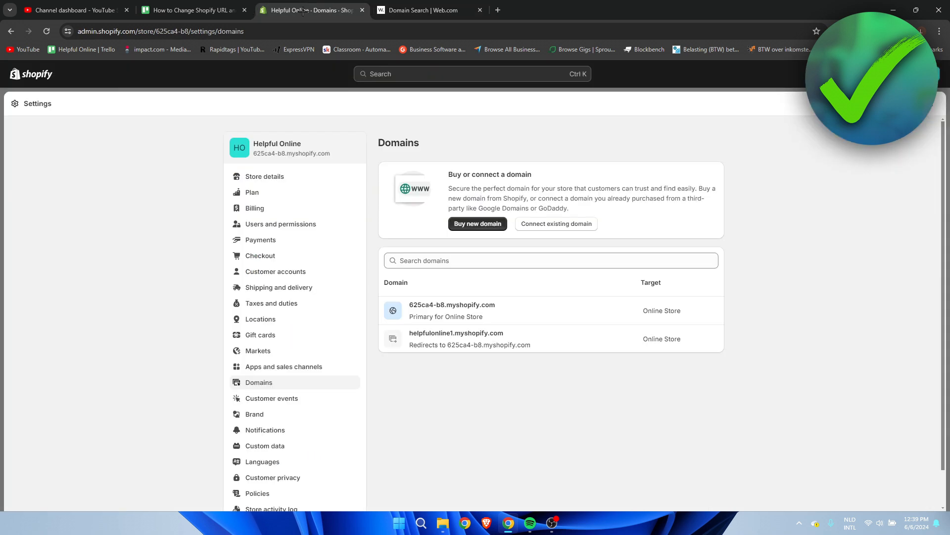
pyautogui.click(631, 260)
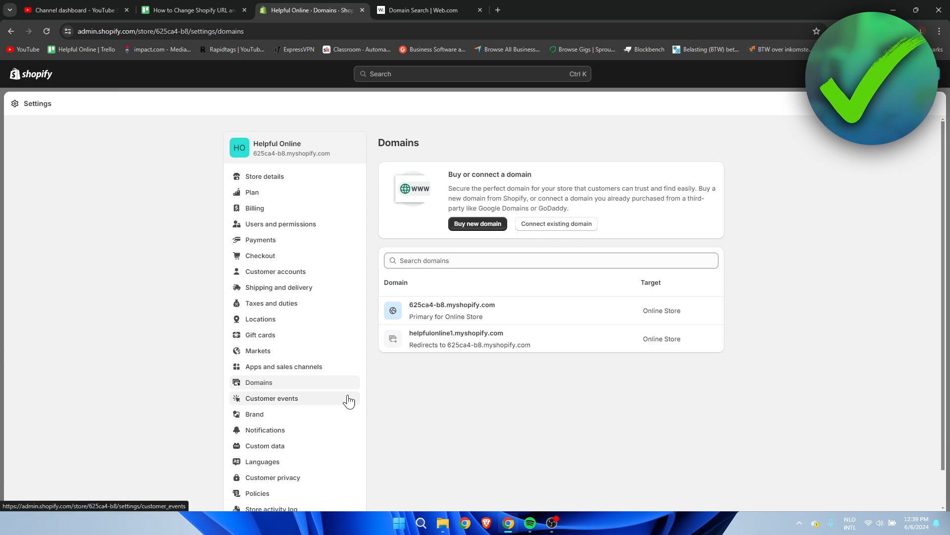
pyautogui.moveTo(552, 230)
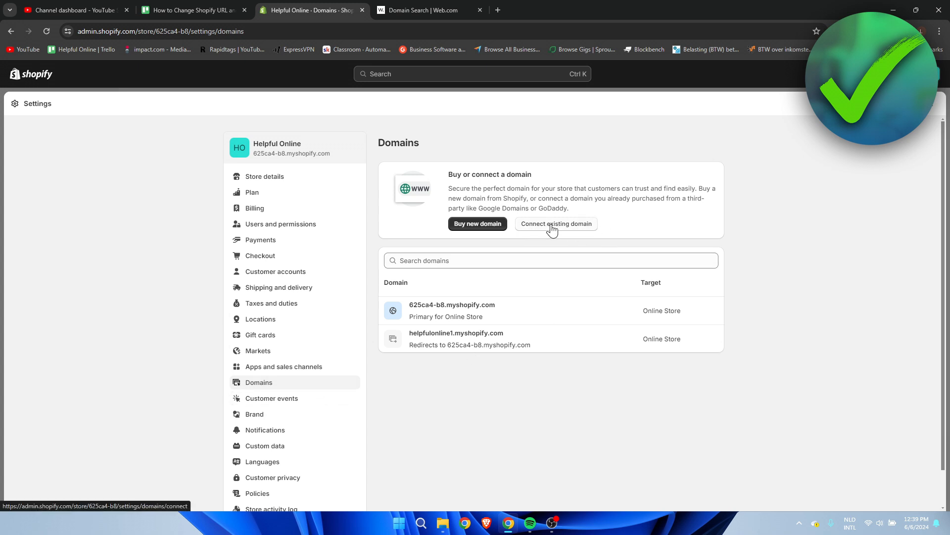
pyautogui.click(554, 224)
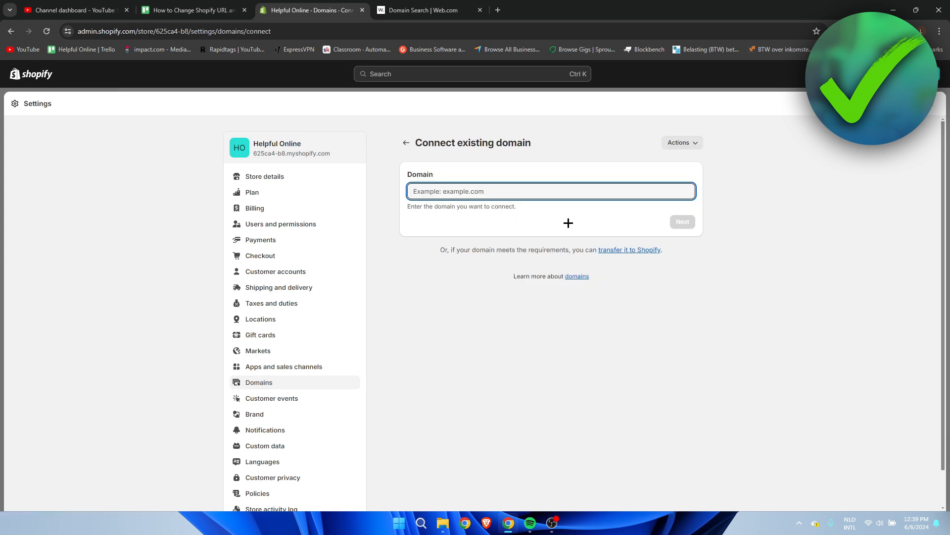
pyautogui.moveTo(459, 211)
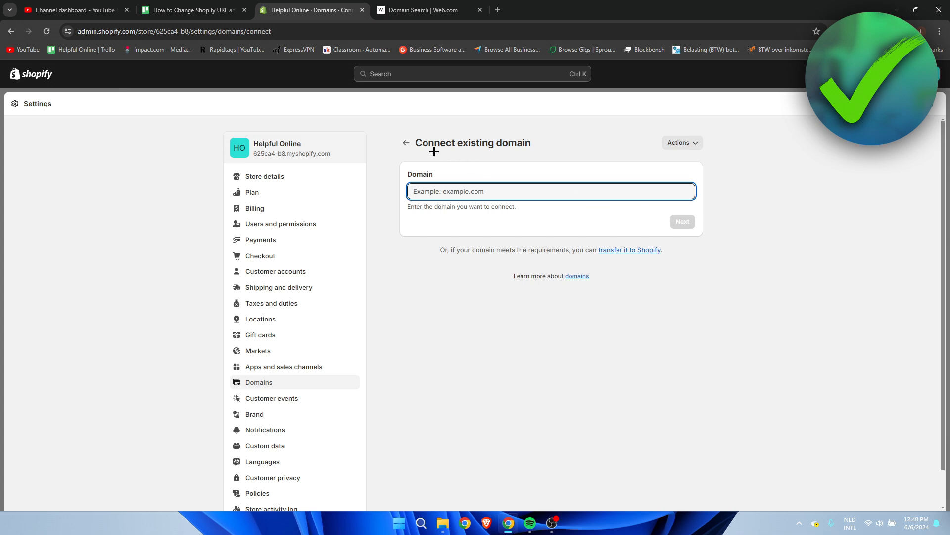
pyautogui.click(406, 143)
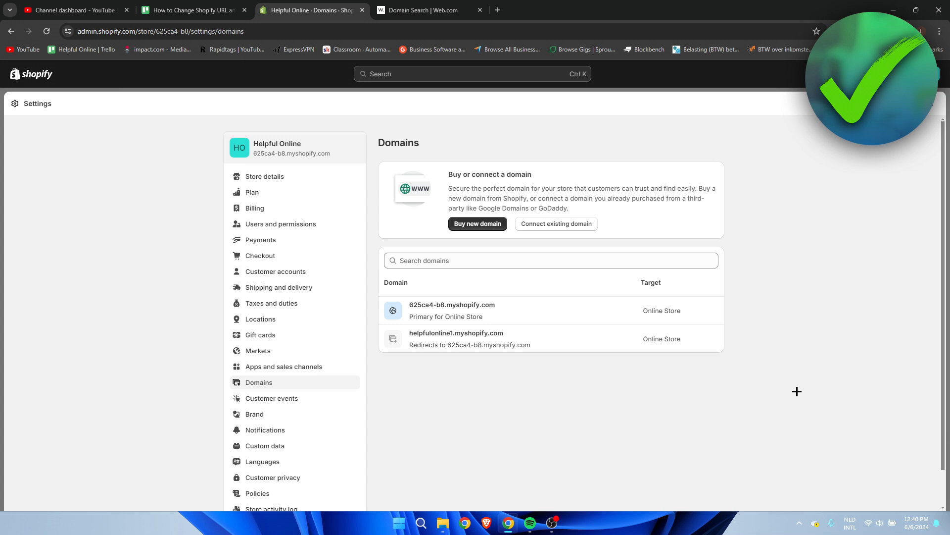
pyautogui.moveTo(786, 383)
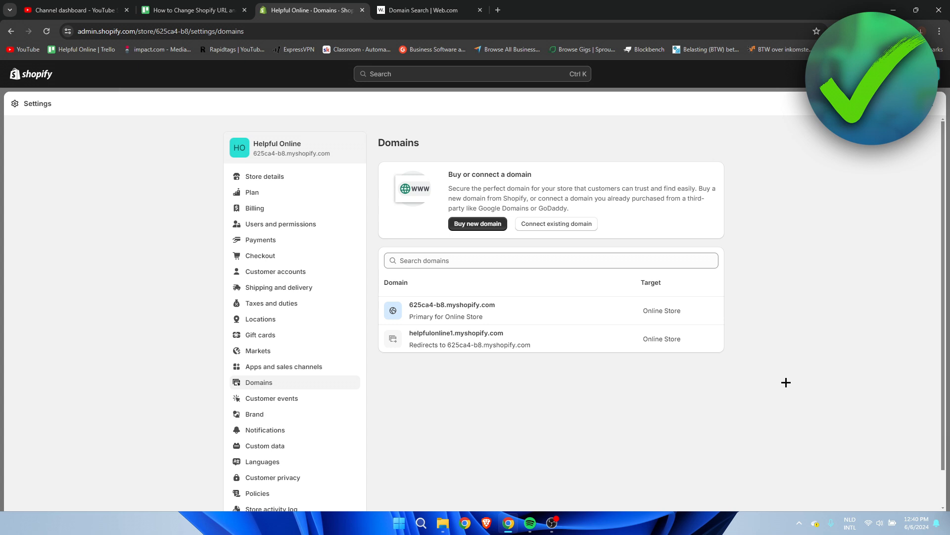
pyautogui.moveTo(447, 340)
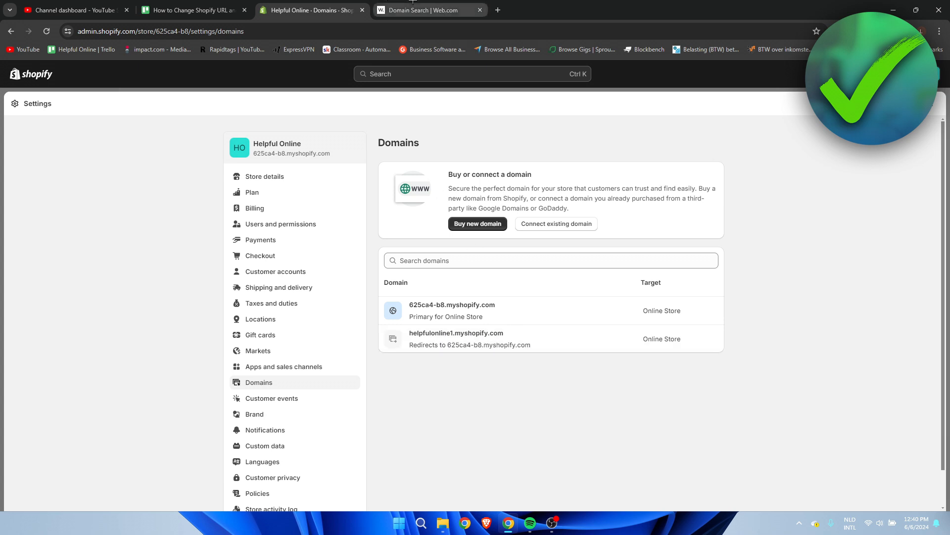
# Change helpfulonline1.myshopify.com's domain type to Primary domain and confirm
pyautogui.click(430, 10)
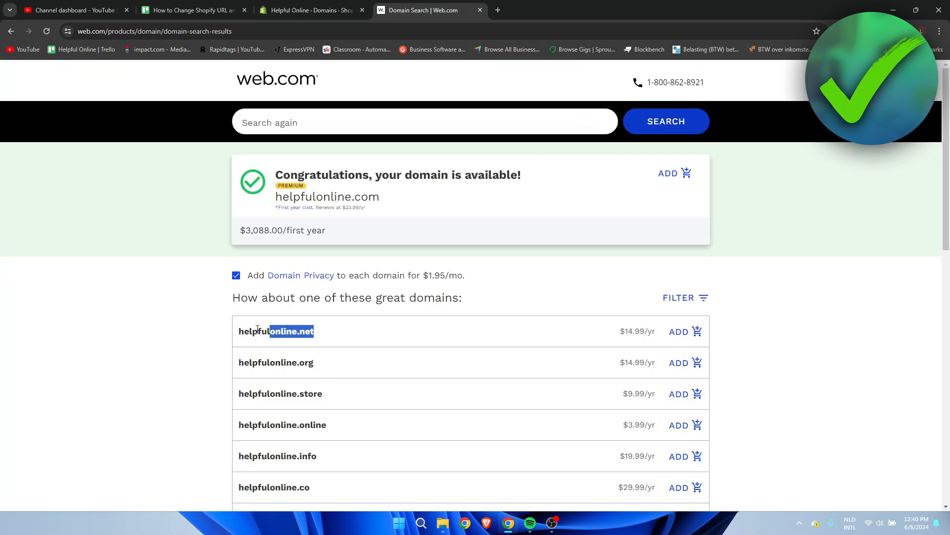
pyautogui.click(311, 10)
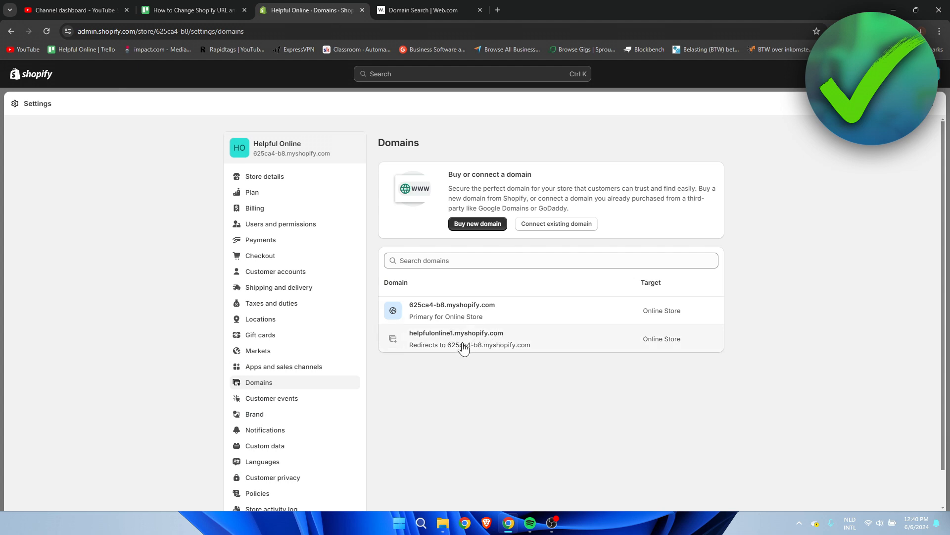
pyautogui.moveTo(452, 337)
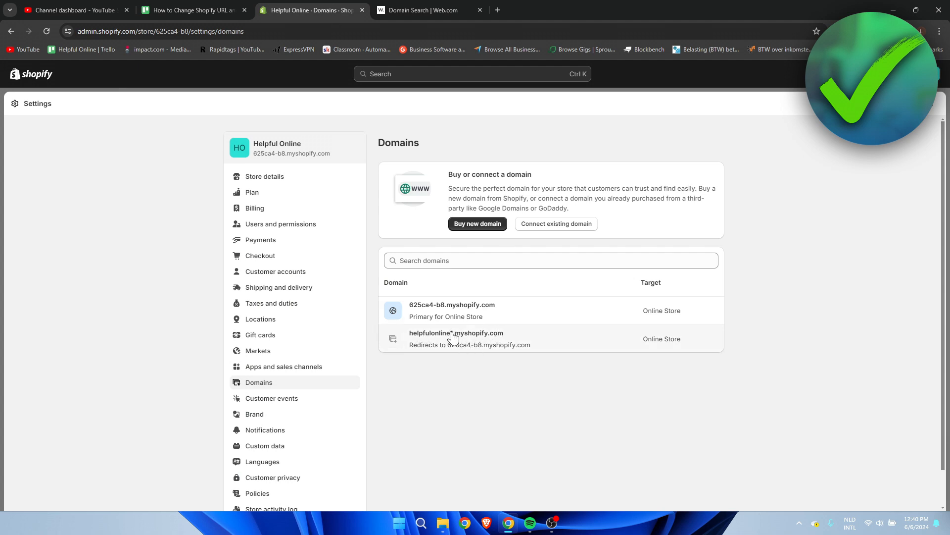
pyautogui.click(457, 333)
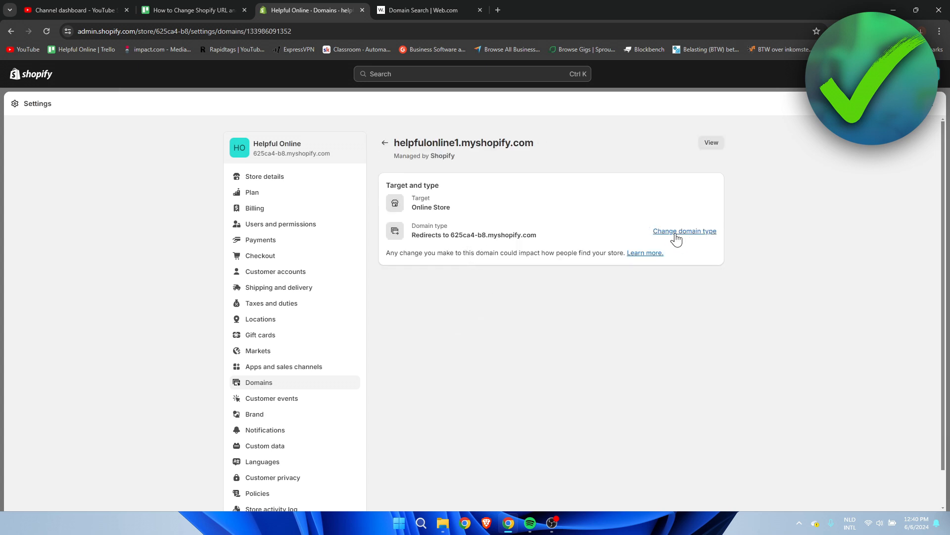
pyautogui.click(684, 231)
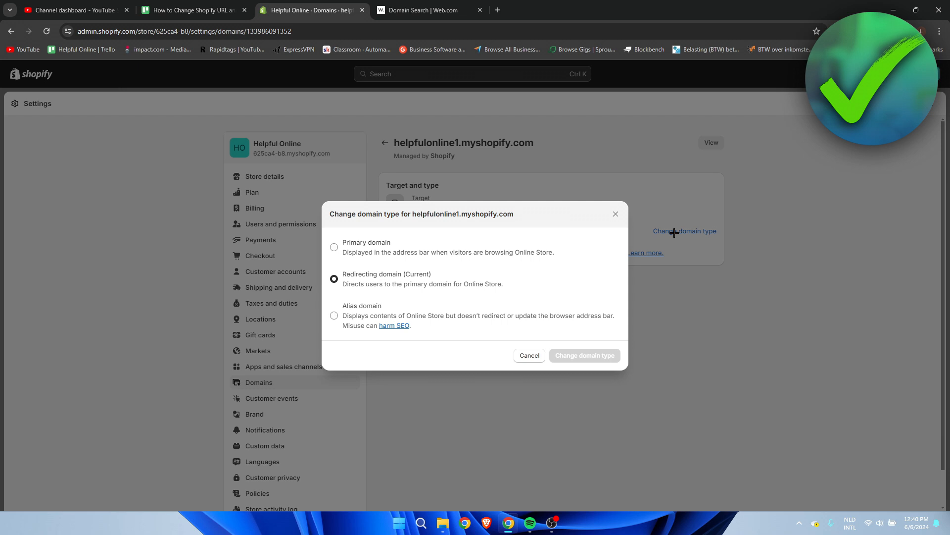
pyautogui.click(334, 246)
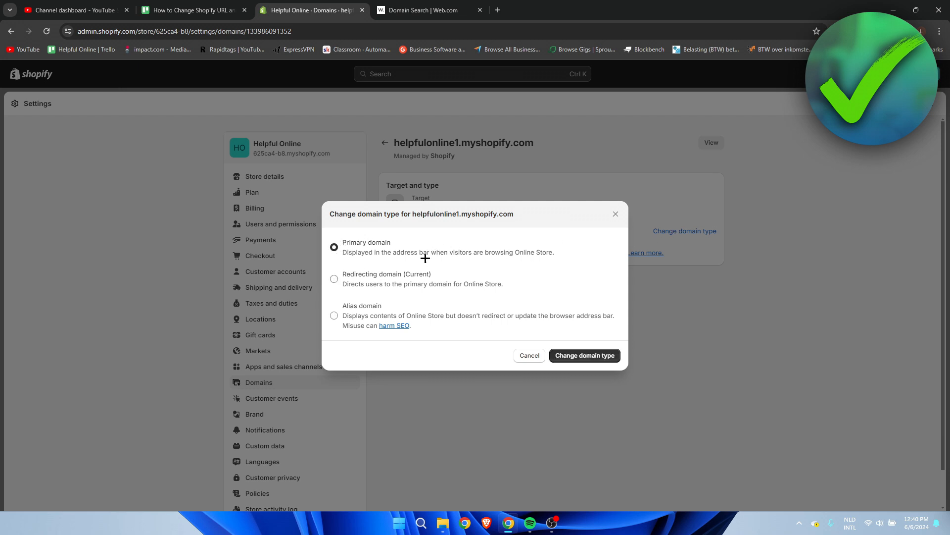
pyautogui.moveTo(365, 247)
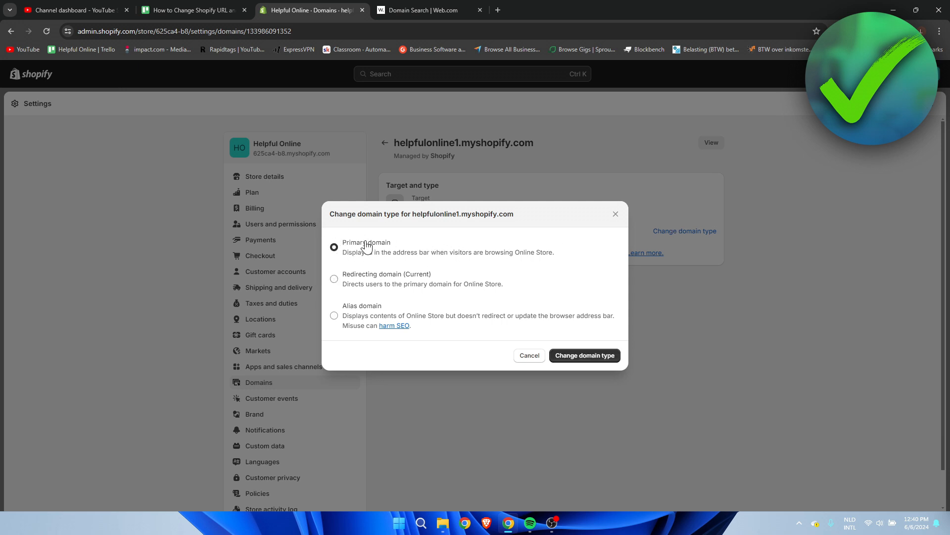
pyautogui.doubleClick(366, 246)
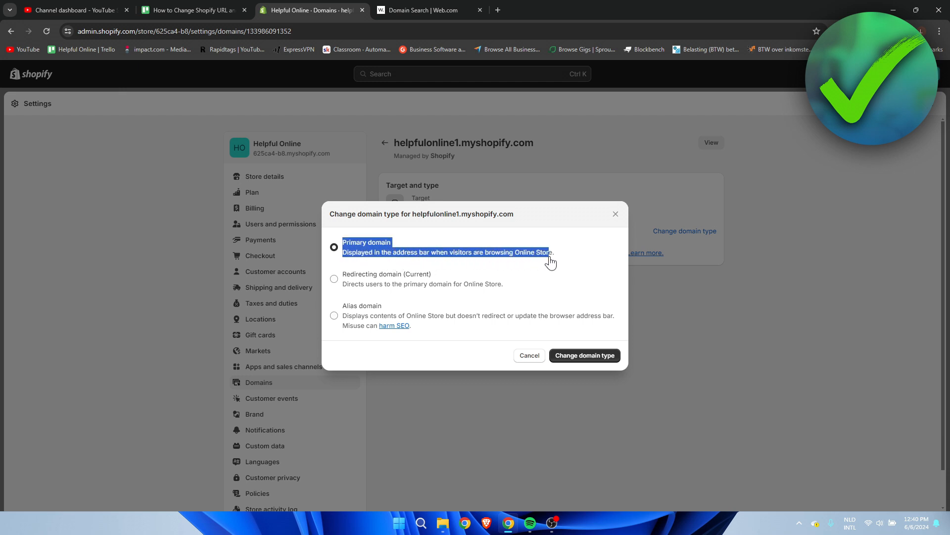
pyautogui.click(583, 355)
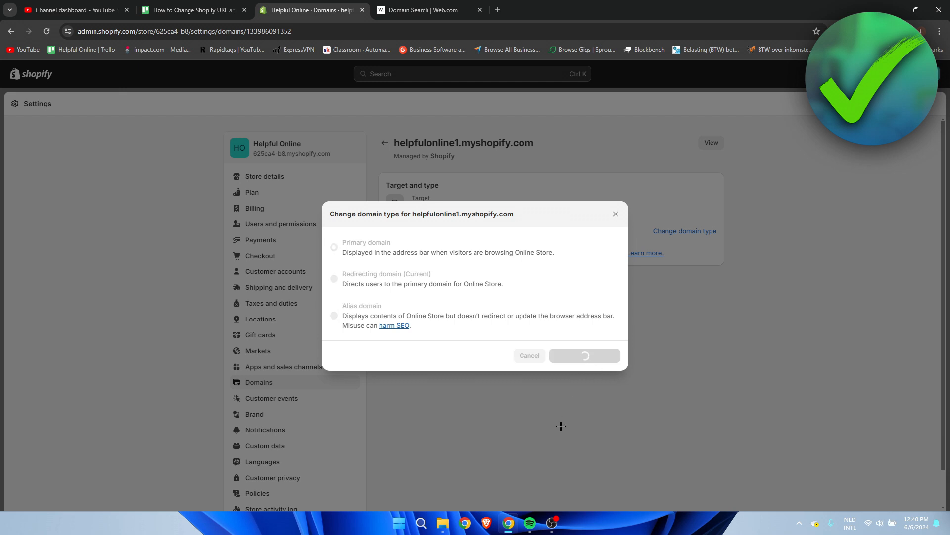